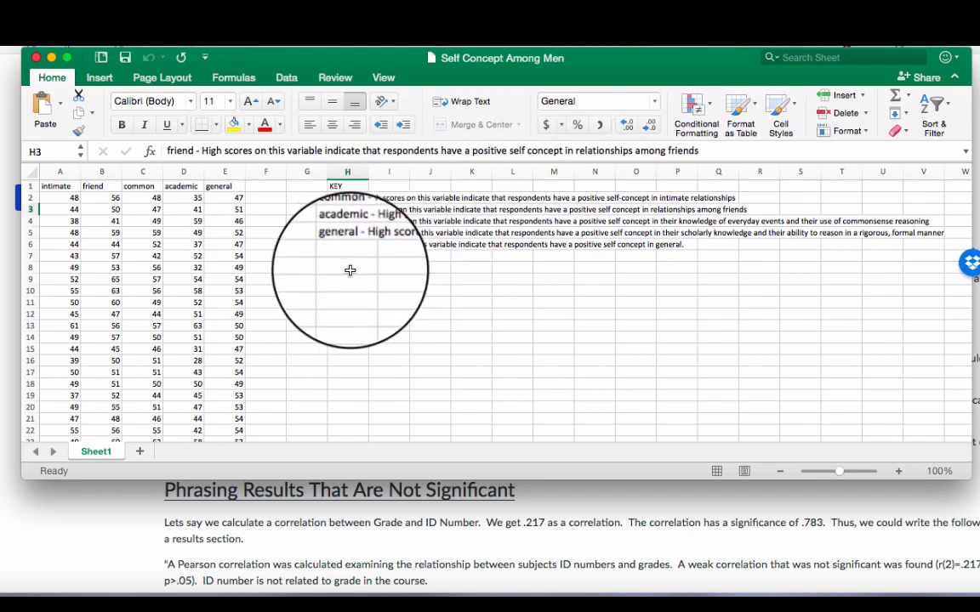
Read the key descriptions of the intimate, friend, common, academic and general variables.
{"action": "left_click", "coordinate": [347, 218]}
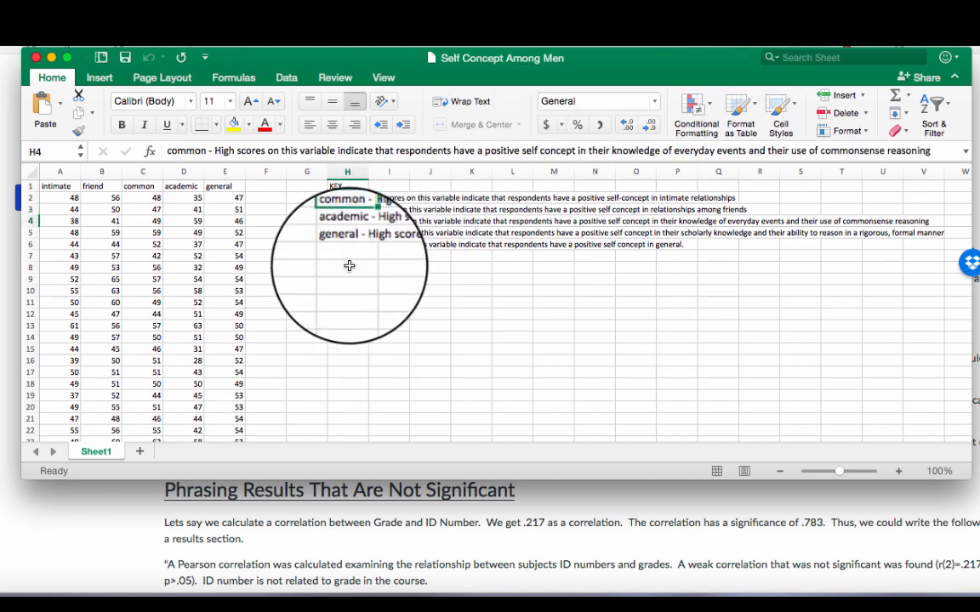
{"action": "left_click", "coordinate": [347, 267]}
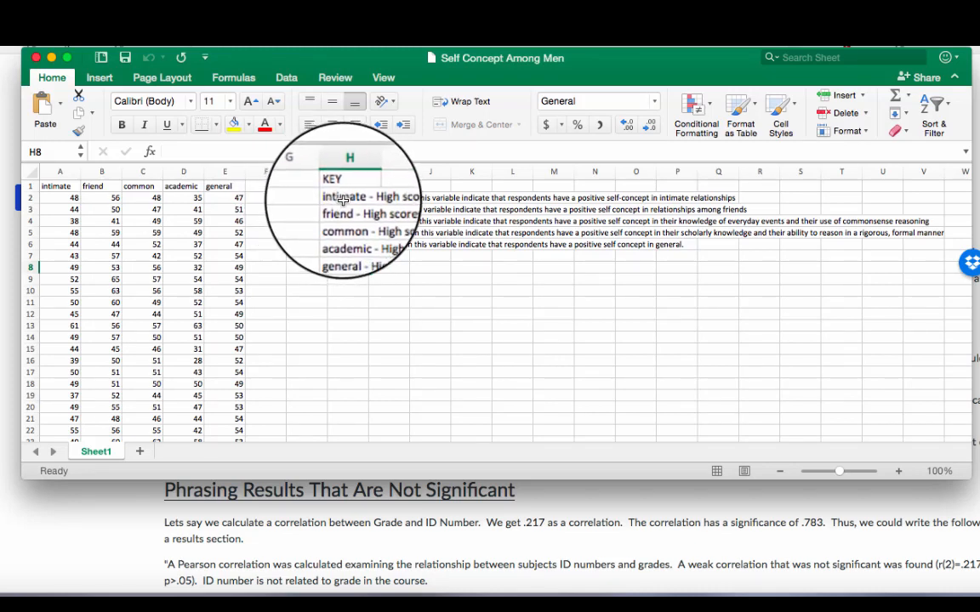
{"action": "left_click", "coordinate": [349, 265]}
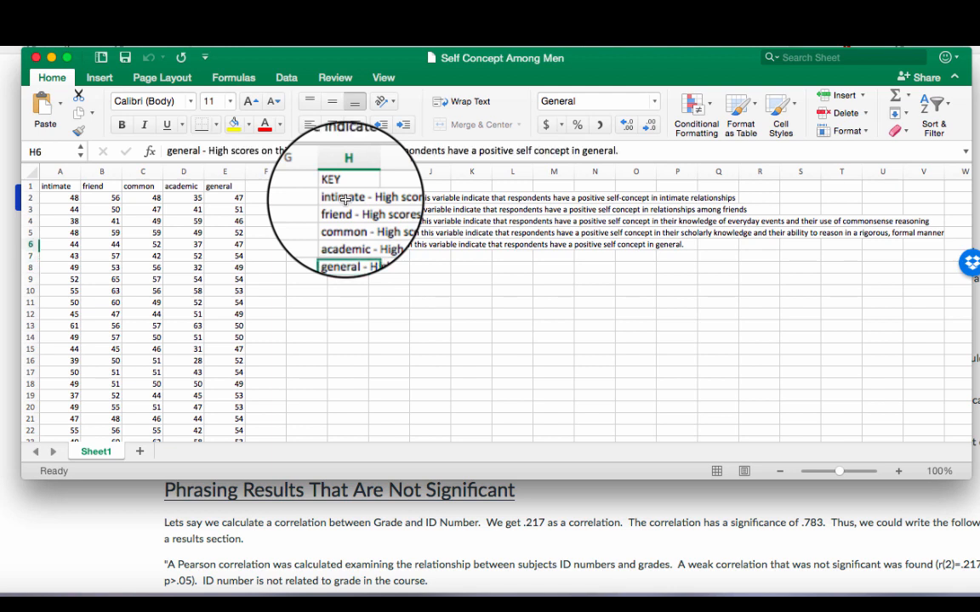
{"action": "left_click", "coordinate": [344, 197]}
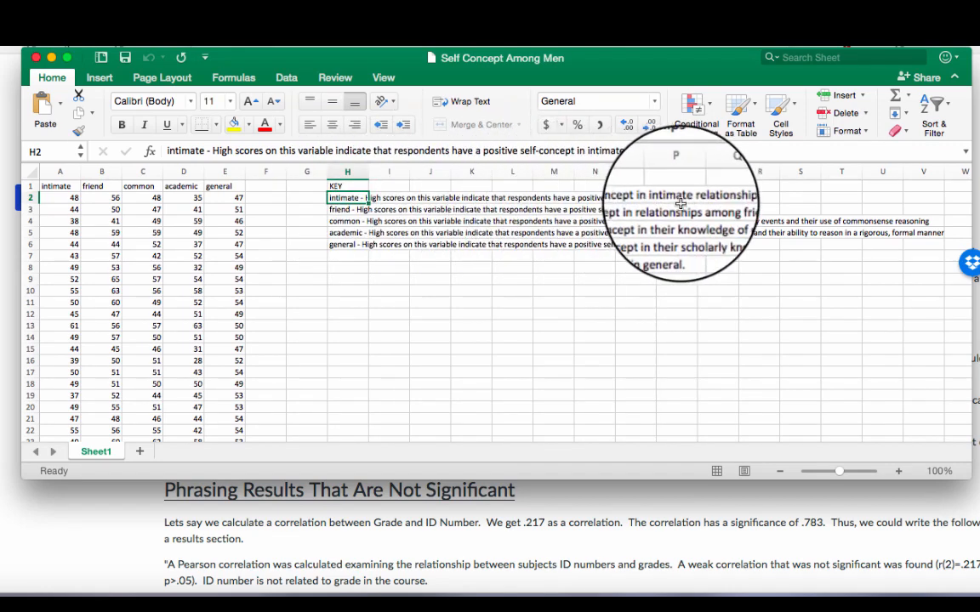
{"action": "left_click", "coordinate": [347, 221]}
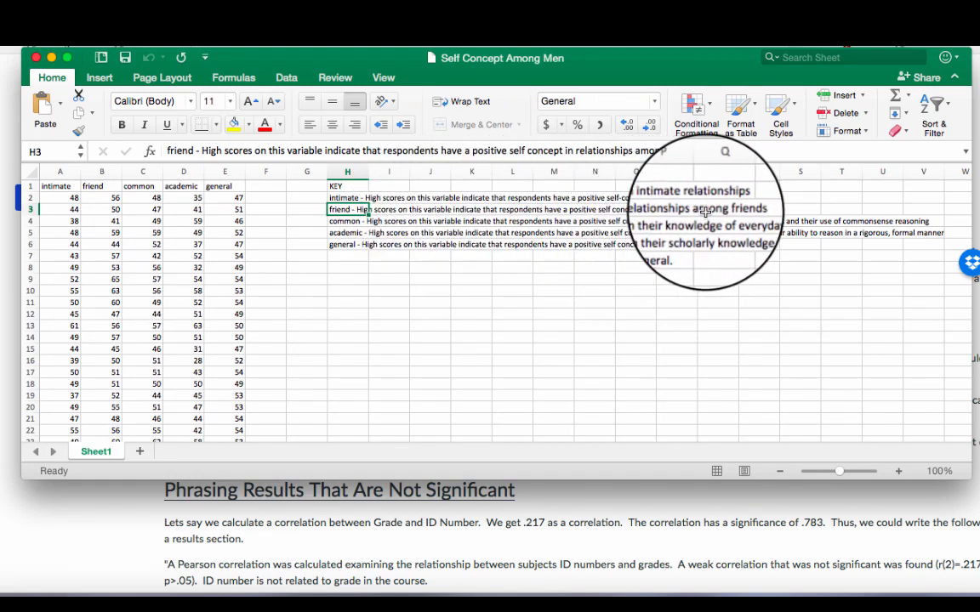
{"action": "left_click", "coordinate": [347, 221]}
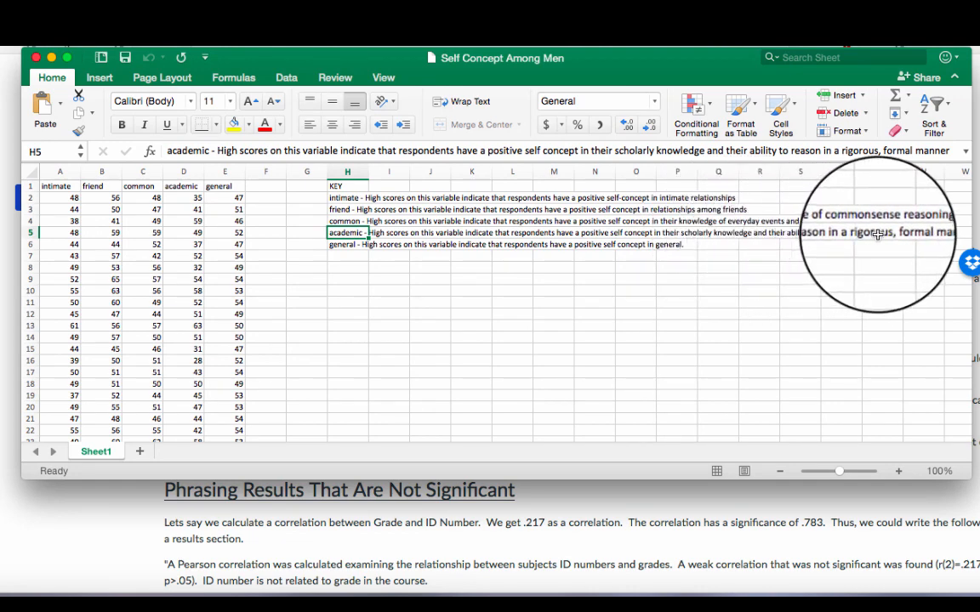
{"action": "left_click", "coordinate": [347, 245]}
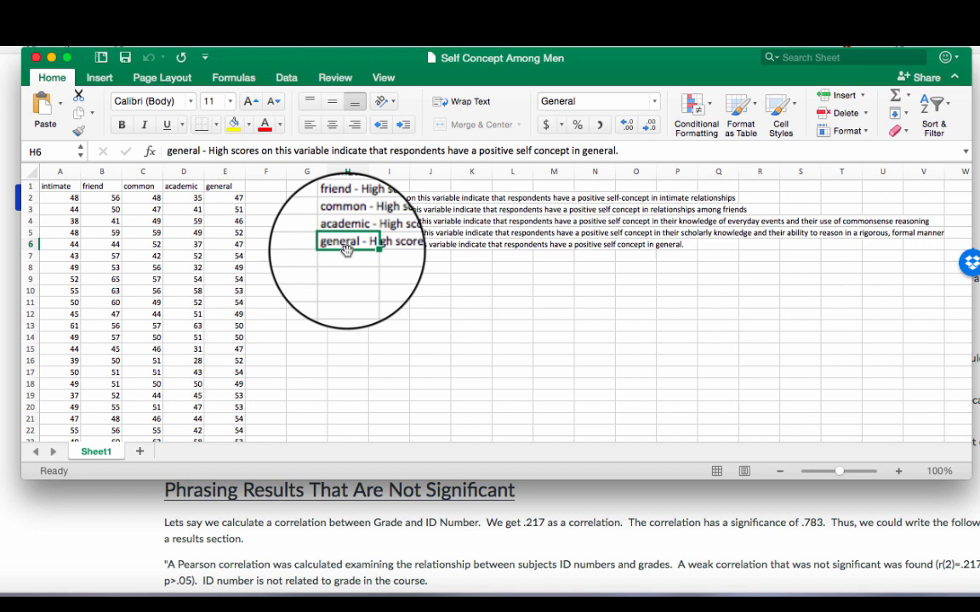
Add an 'Option A' label in H8 below the key.
{"action": "left_click", "coordinate": [347, 275]}
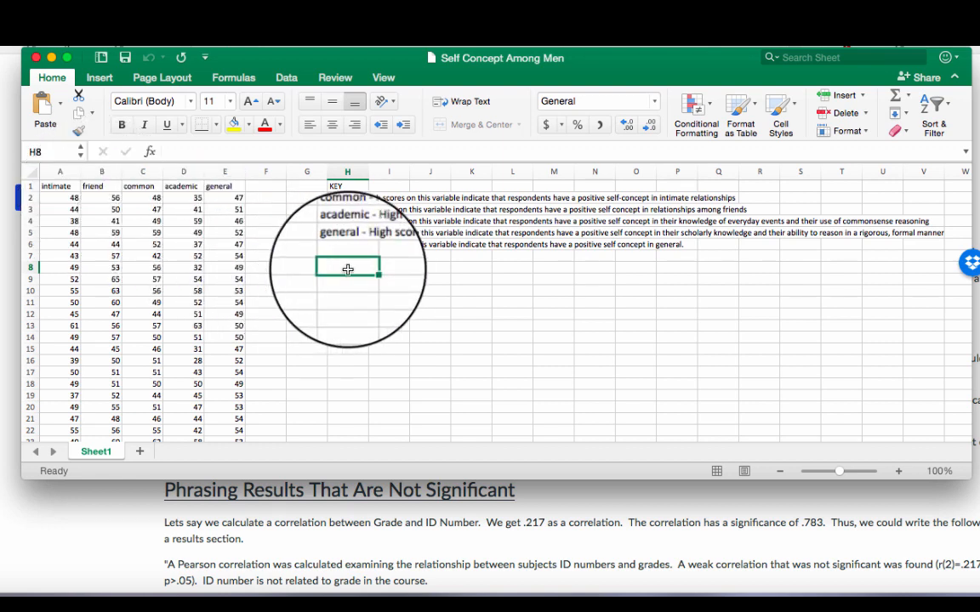
{"action": "type", "text": "Option A"}
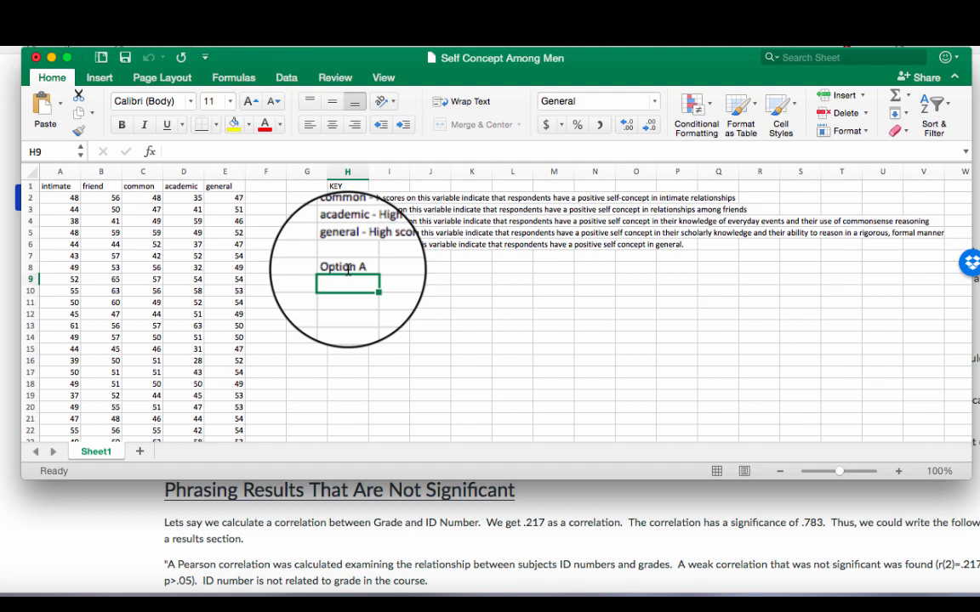
Enter =CORREL(A2:A81,B2:B81) in H9 for intimate vs friend, returning 0.55227.
{"action": "type", "text": "="}
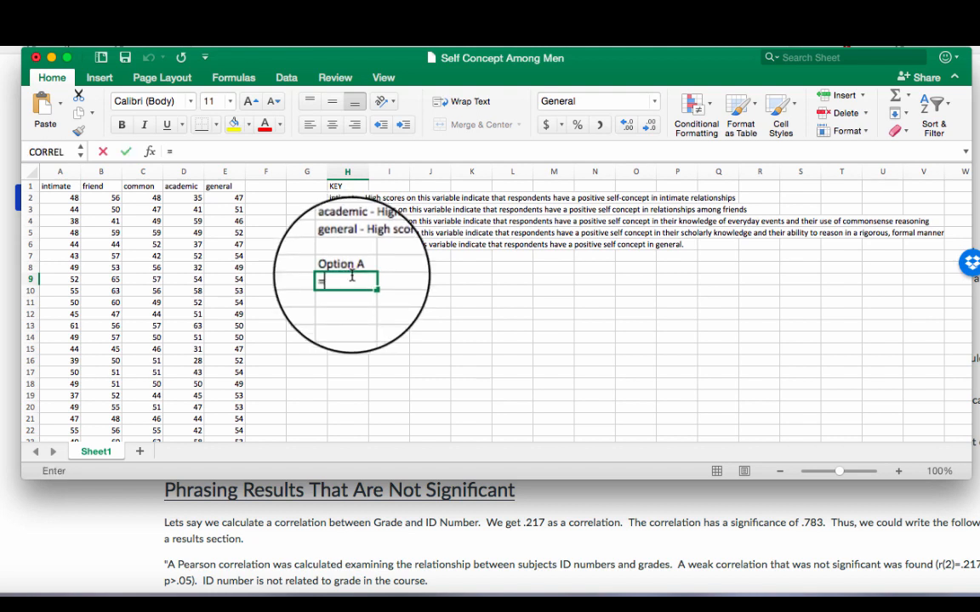
{"action": "type", "text": "=CORREL"}
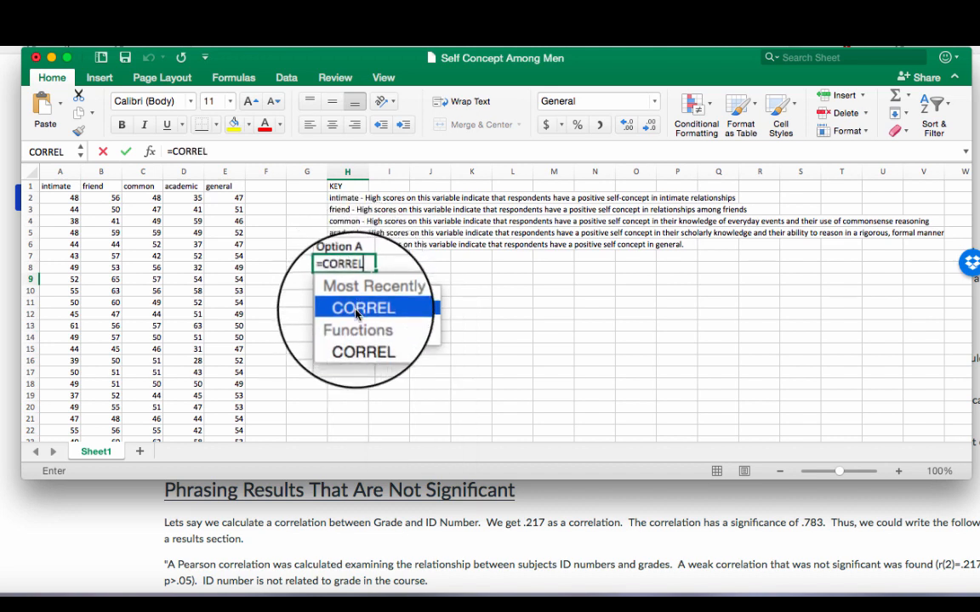
{"action": "left_click", "coordinate": [362, 308]}
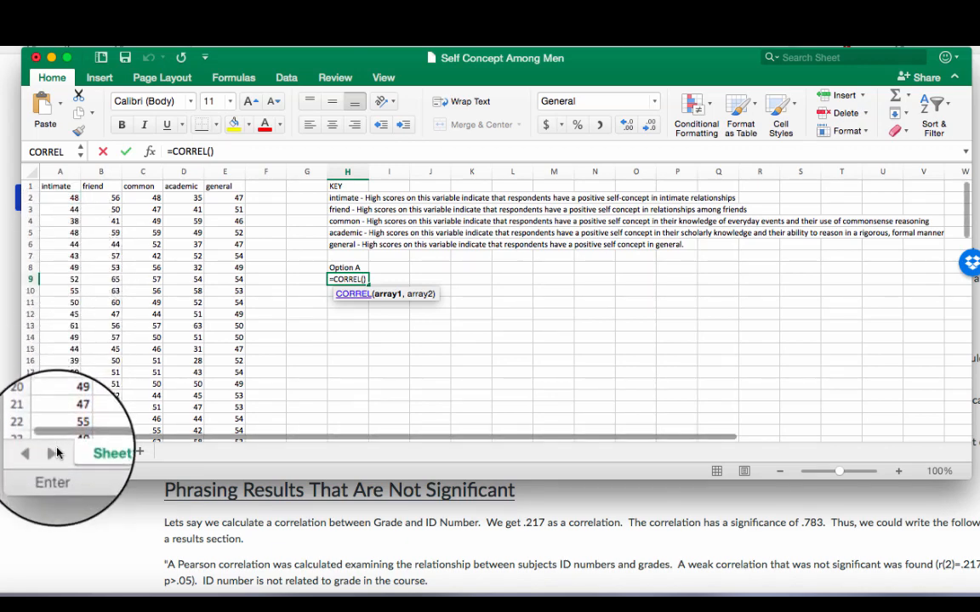
{"action": "scroll", "scroll_direction": "down", "scroll_amount": 3}
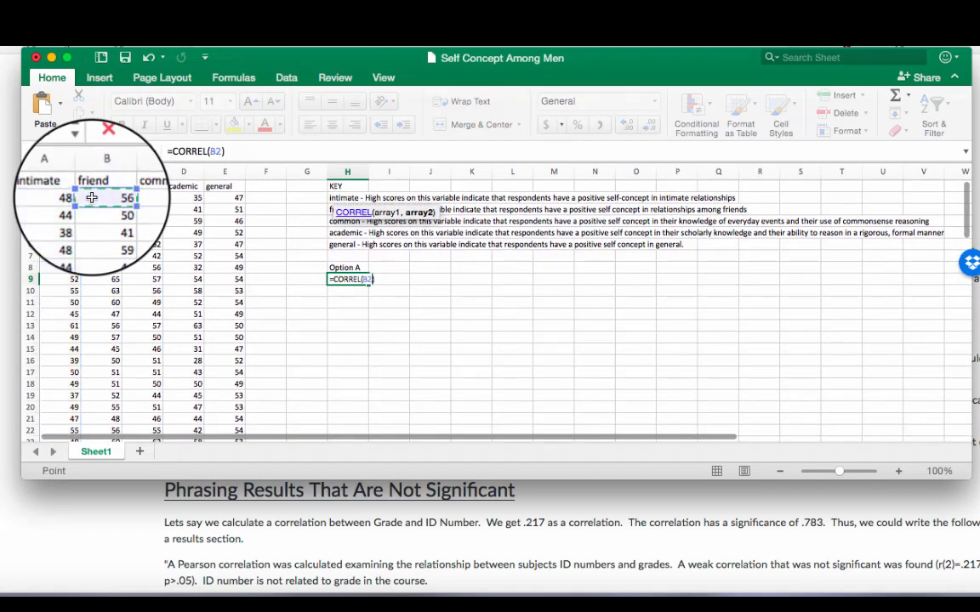
{"action": "left_click_drag", "start_coordinate": [100, 197], "coordinate": [101, 424]}
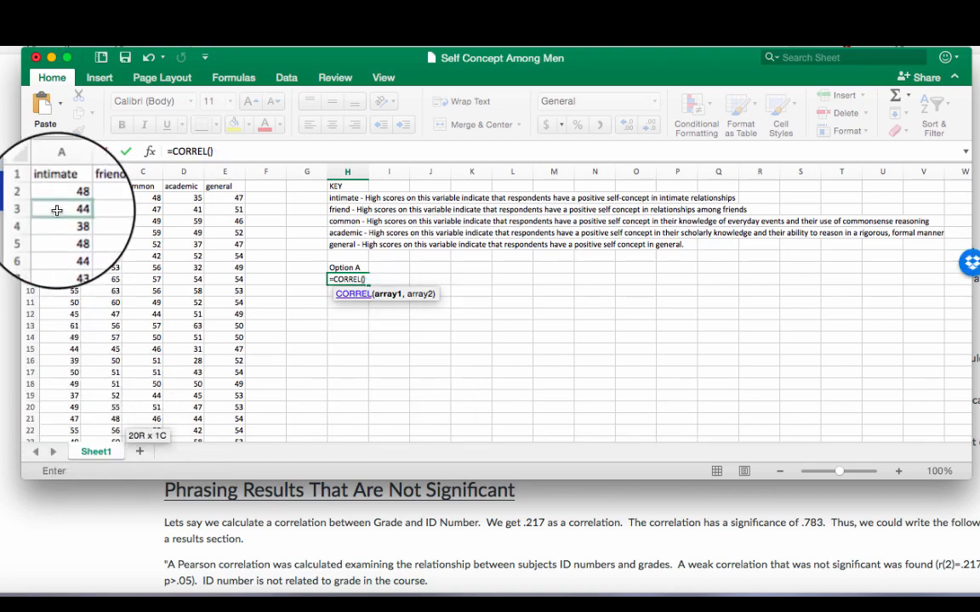
{"action": "left_click_drag", "start_coordinate": [61, 207], "coordinate": [61, 428]}
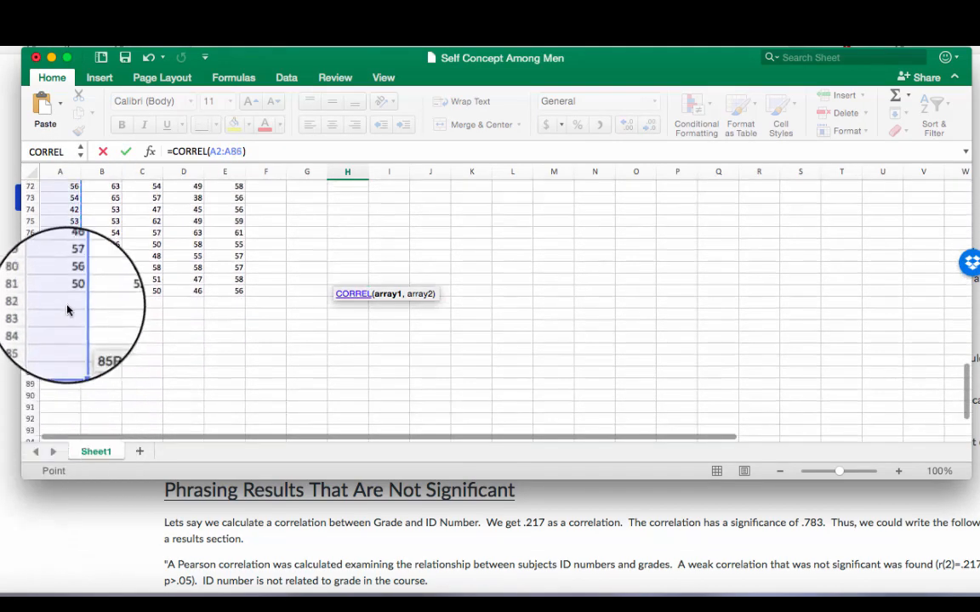
{"action": "left_click", "coordinate": [100, 289]}
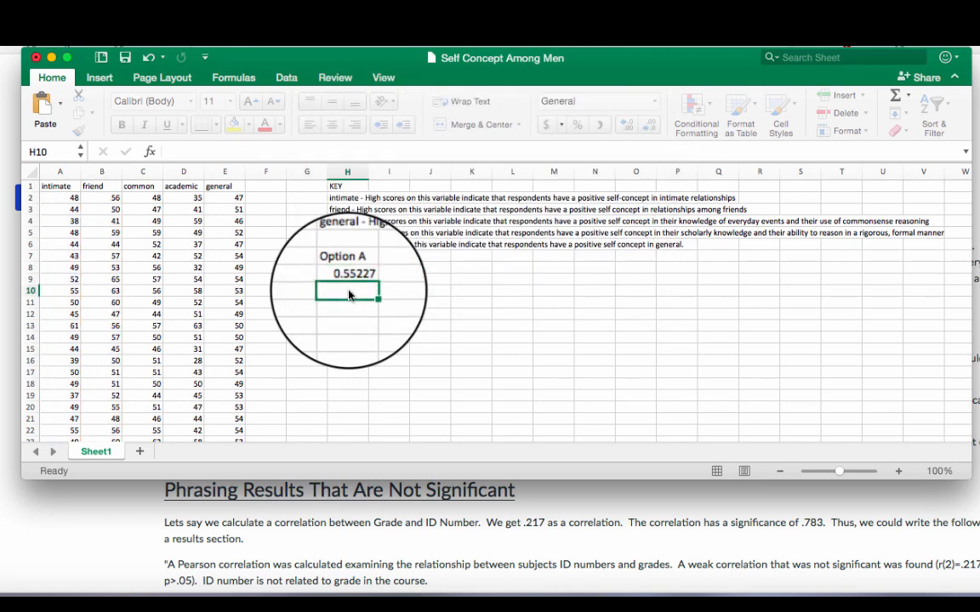
{"action": "left_click", "coordinate": [347, 272]}
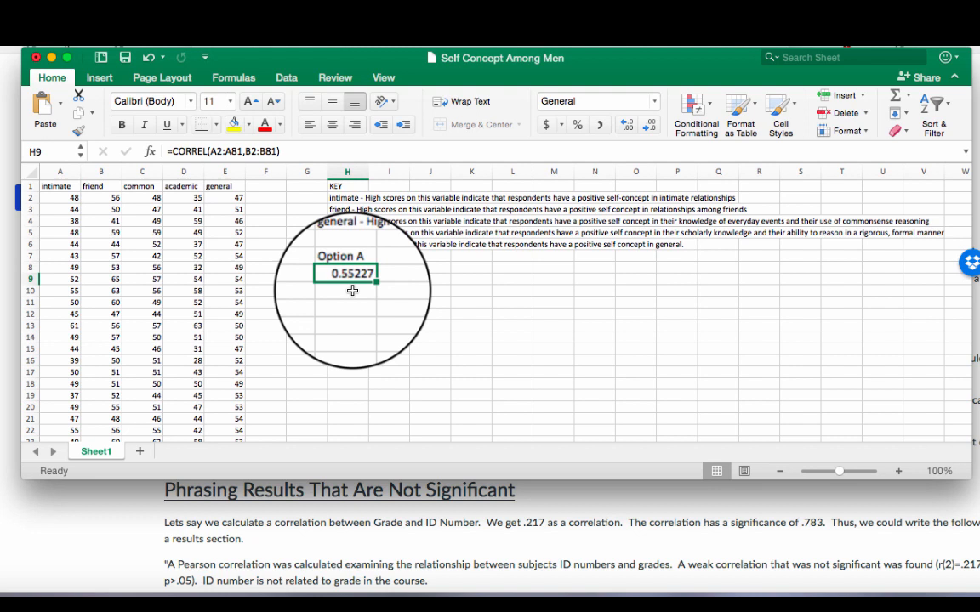
Note 'moderately strong correlation' in I9 and start an 'Option B' label in H11.
{"action": "type", "text": "mod"}
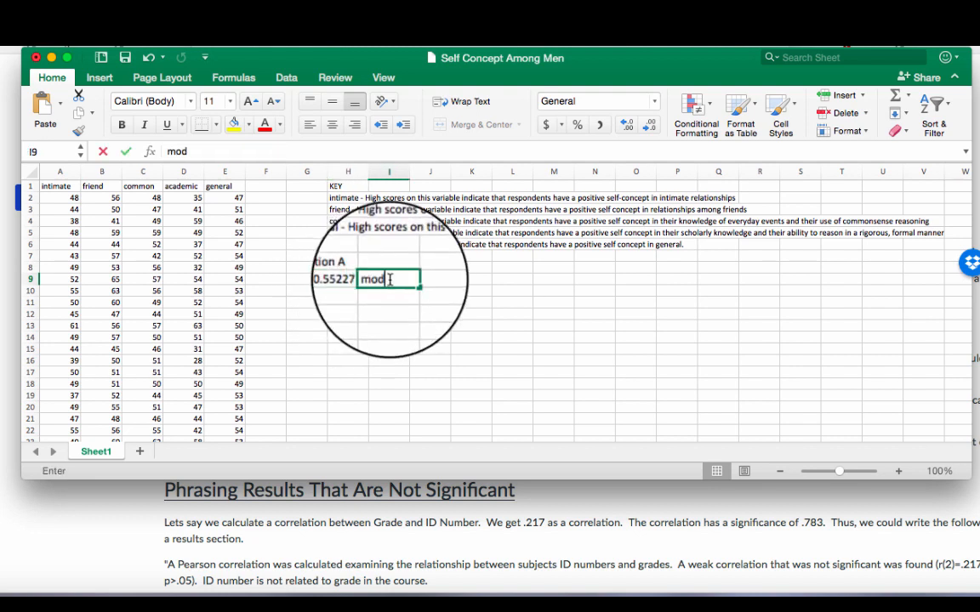
{"action": "type", "text": "erate"}
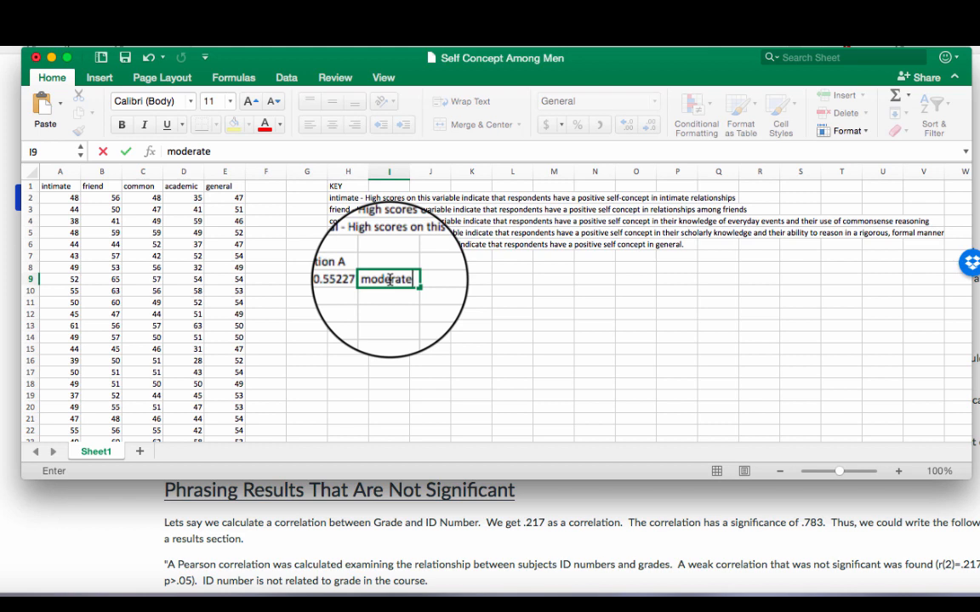
{"action": "type", "text": "ly s"}
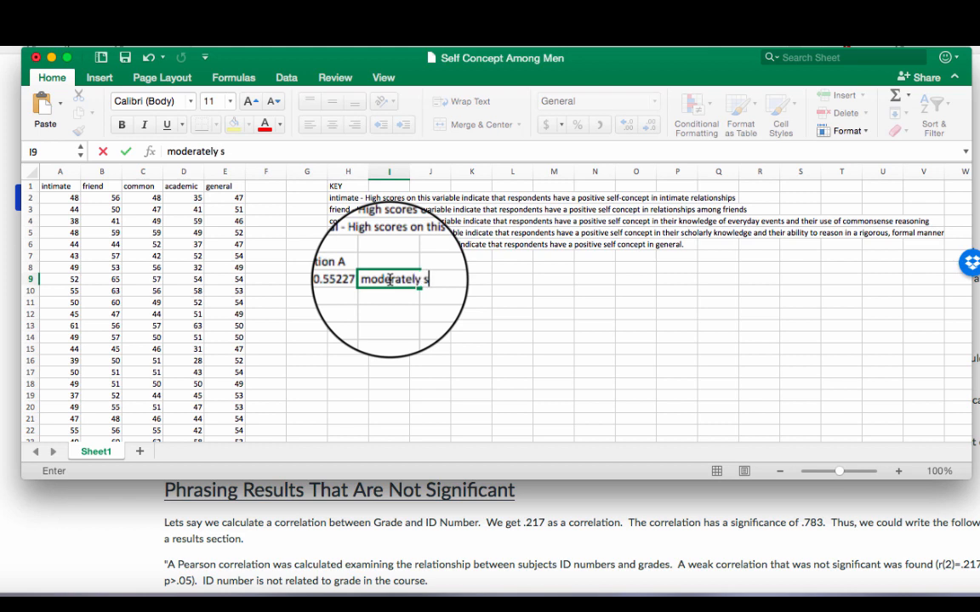
{"action": "type", "text": "trong correlati"}
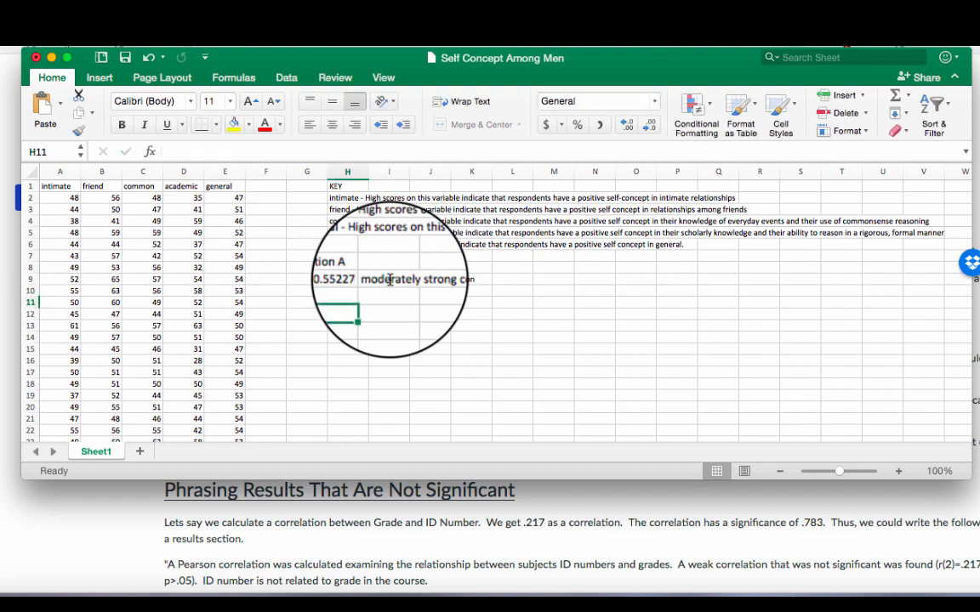
{"action": "type", "text": "Op"}
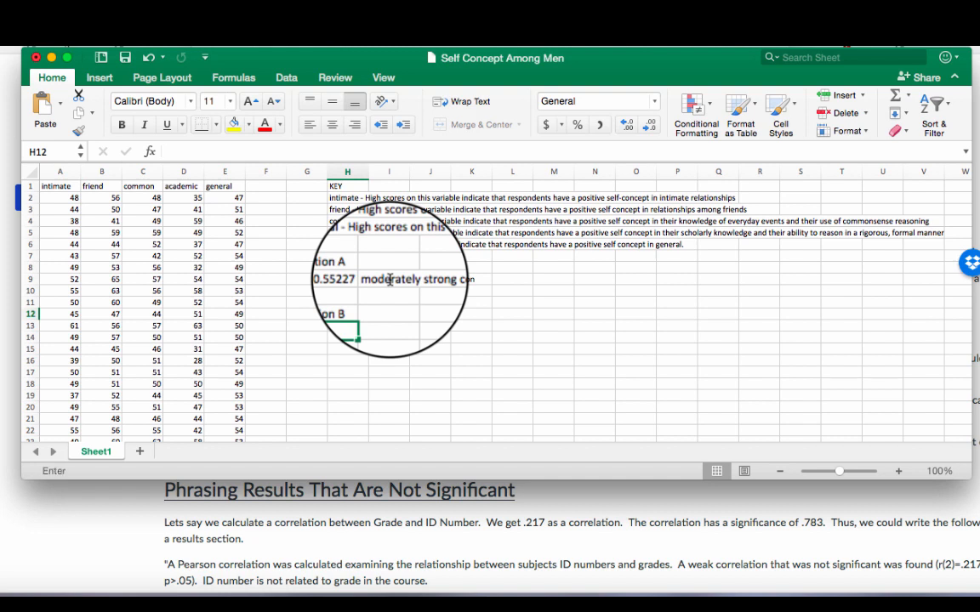
Enter =PEARSON(A2:A81,B2:B81) in H12, returning 0.55227 like Option A's CORREL.
{"action": "type", "text": "=PEARSON("}
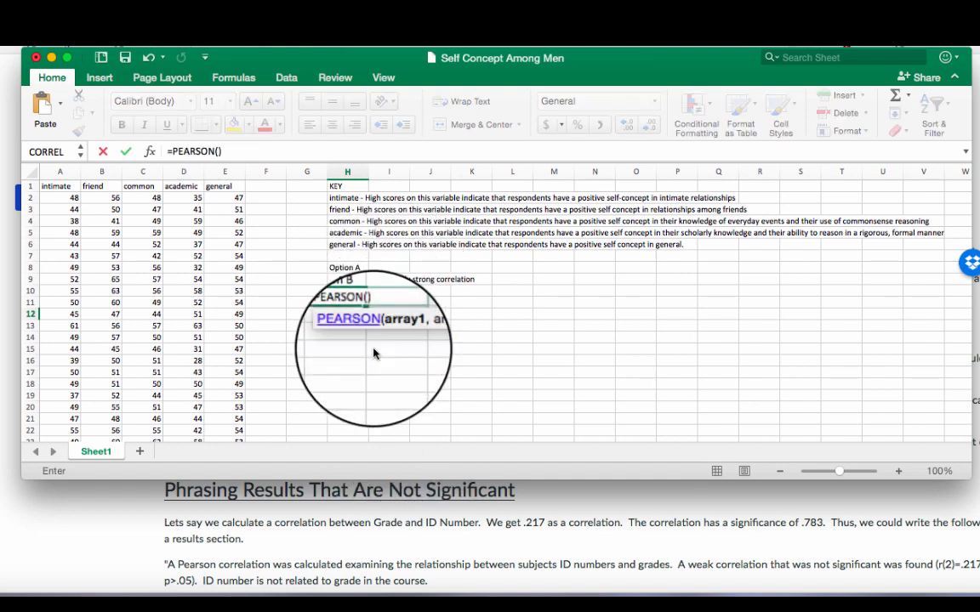
{"action": "type", "text": "I"}
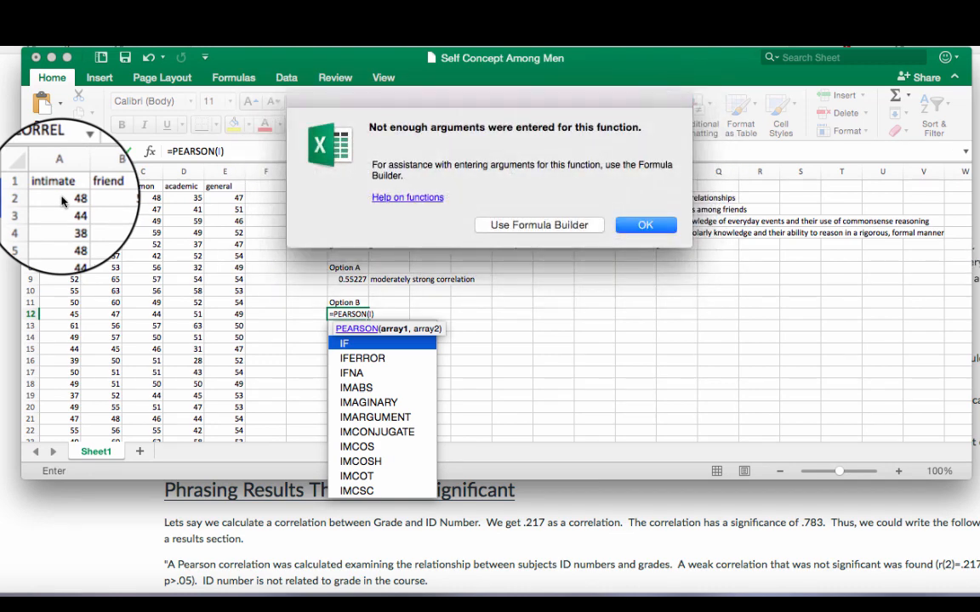
{"action": "left_click", "coordinate": [646, 225]}
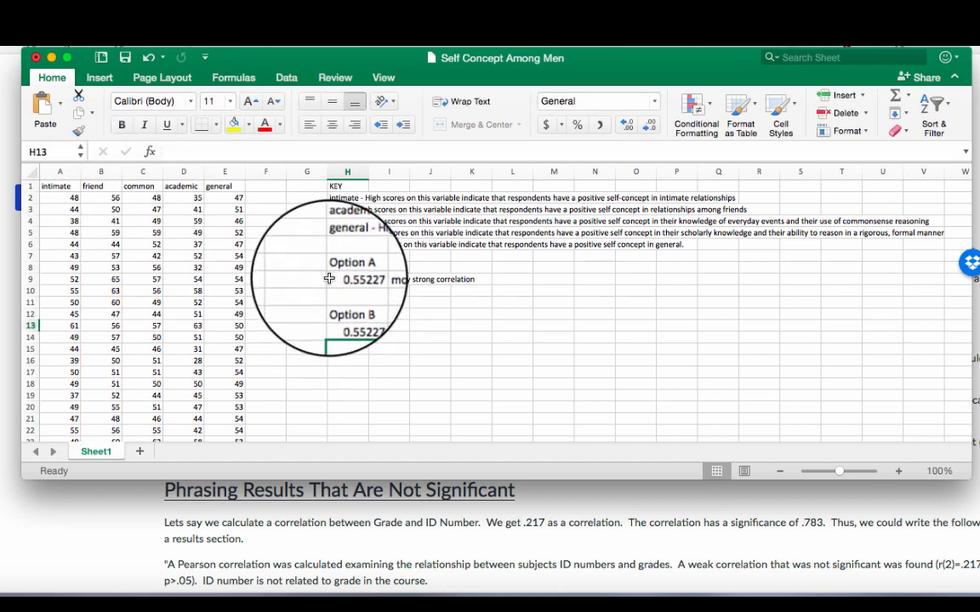
{"action": "left_click", "coordinate": [347, 272]}
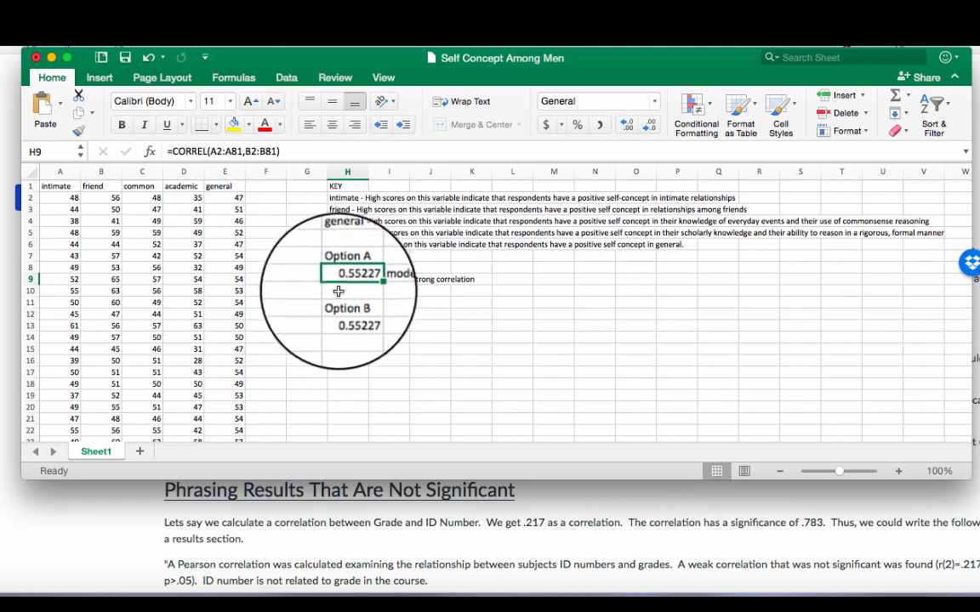
{"action": "left_click", "coordinate": [347, 325]}
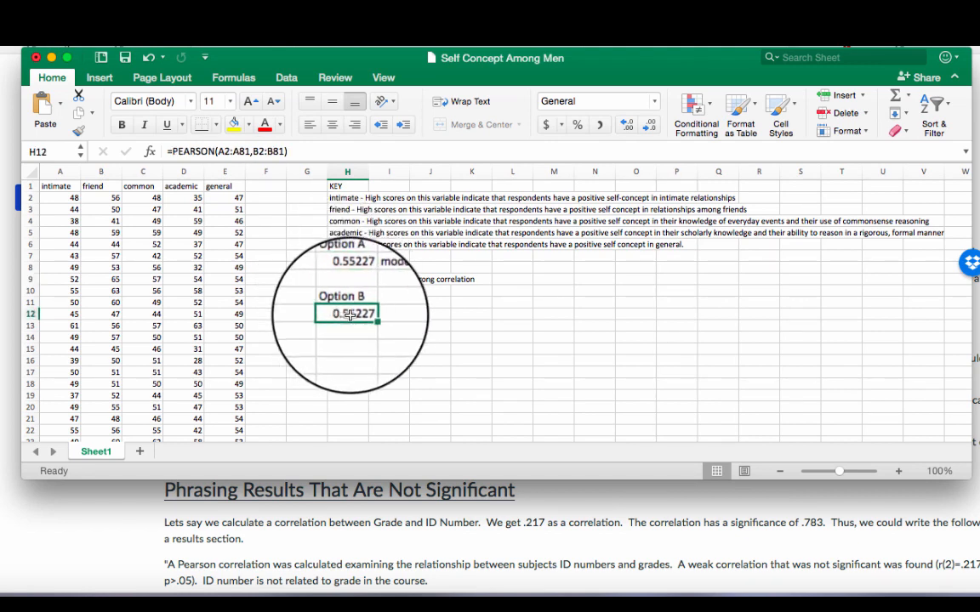
Note 'moderately strong correlation' in I12 and start an 'Option C' label in H14.
{"action": "type", "text": "moderately sr"}
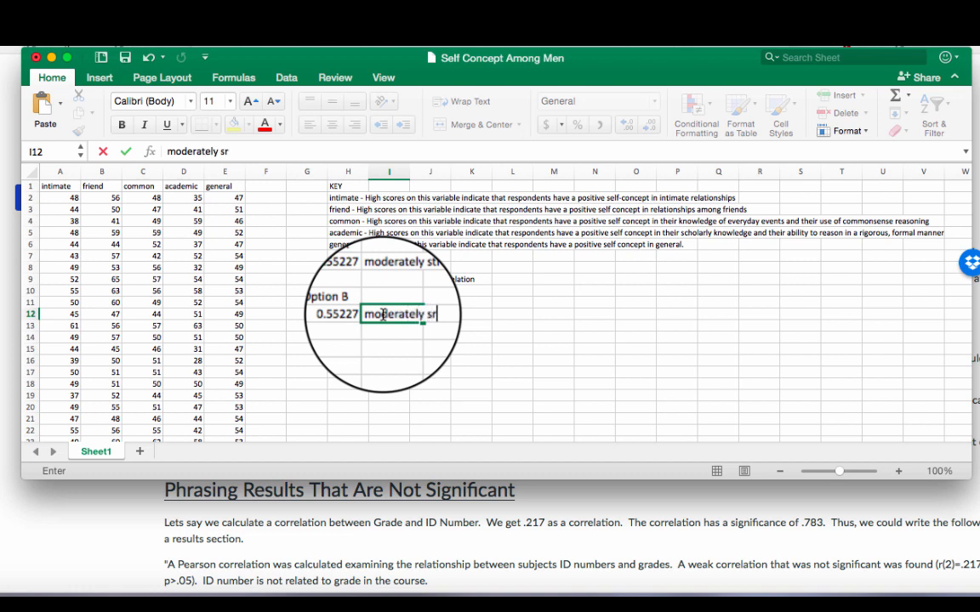
{"action": "key", "text": "Backspace"}
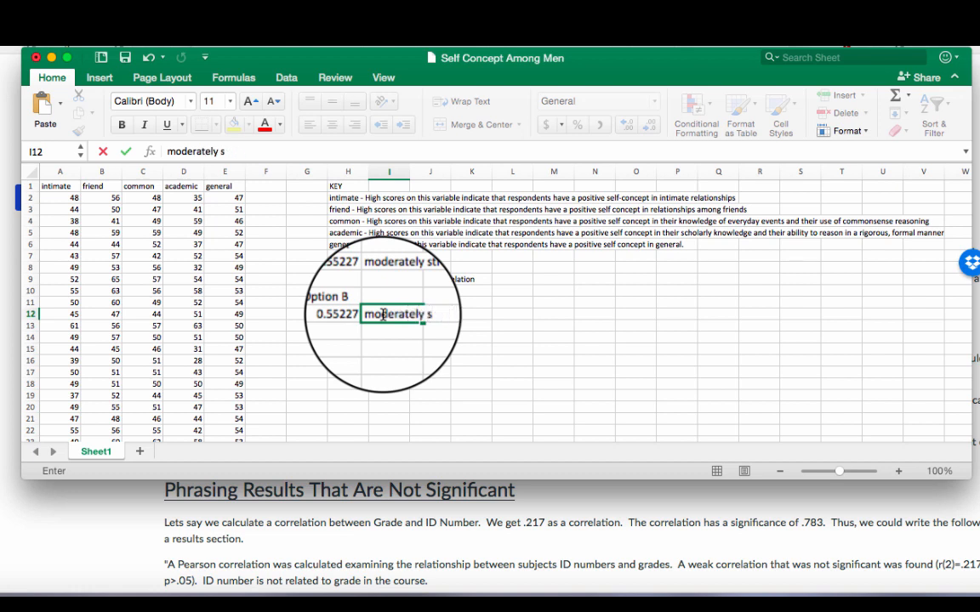
{"action": "type", "text": "trong correlation"}
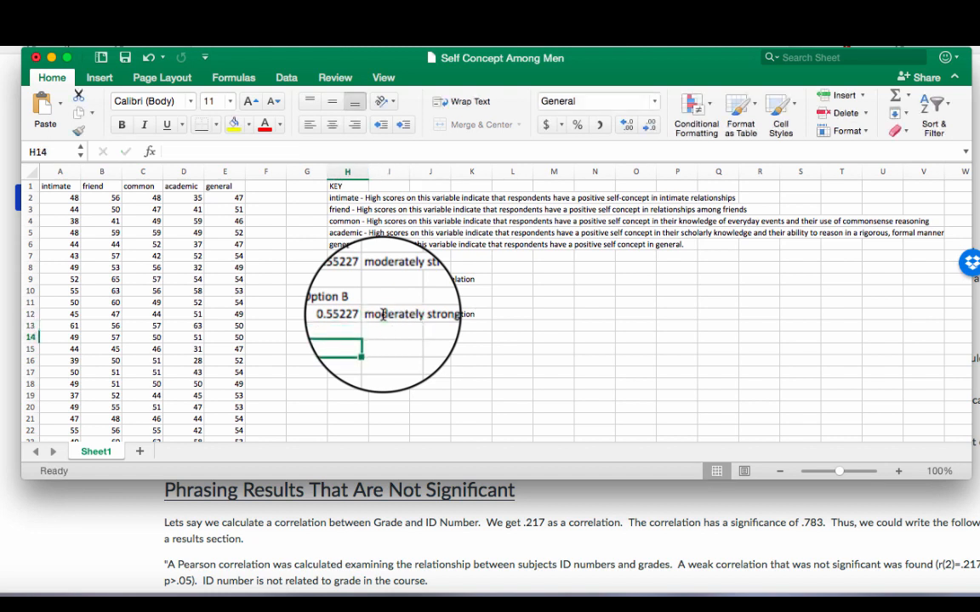
{"action": "type", "text": "Option C"}
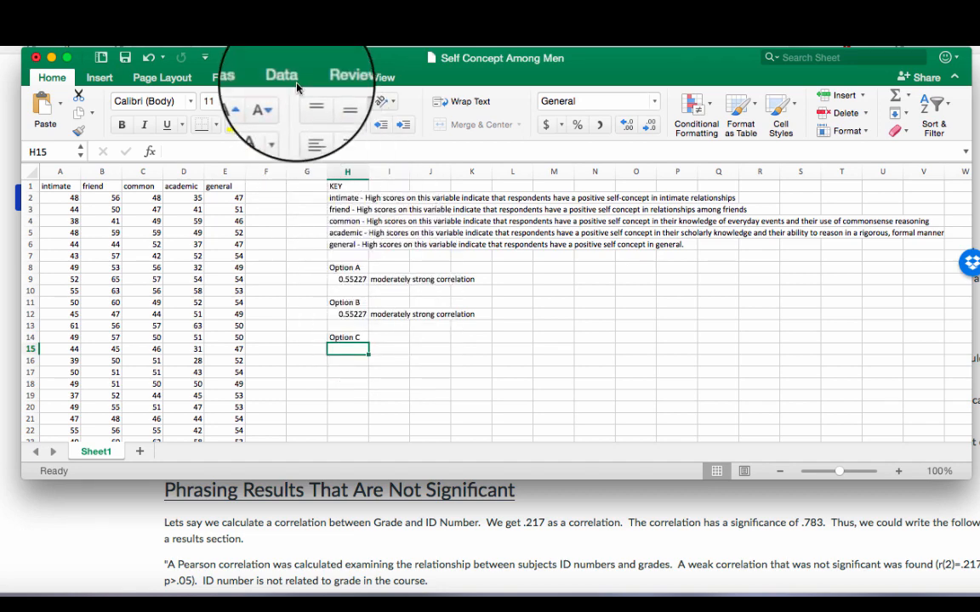
Run Data Analysis Correlation on columns A:B with labels, output below Option C, giving 0.55227.
{"action": "left_click", "coordinate": [919, 115]}
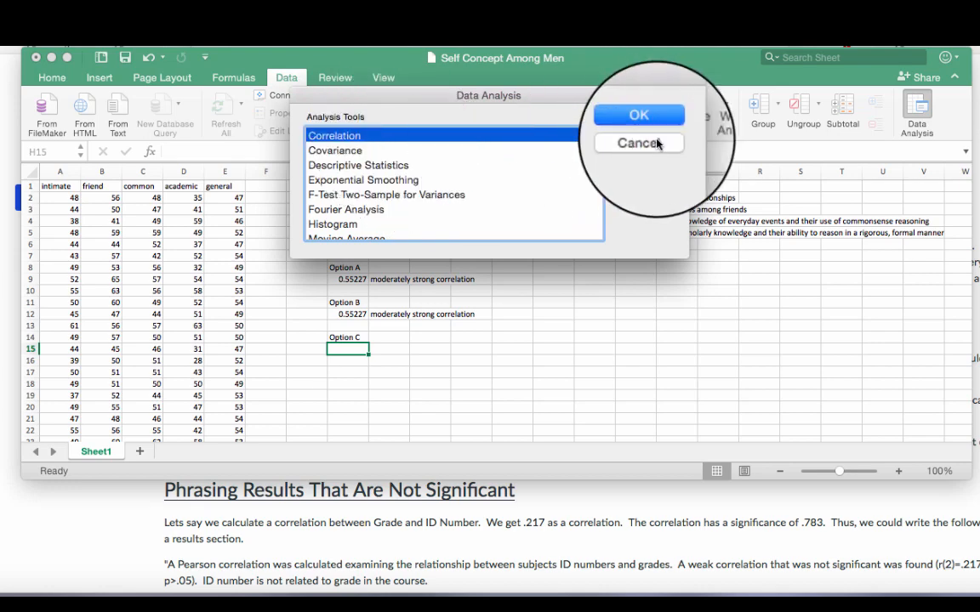
{"action": "left_click", "coordinate": [637, 114]}
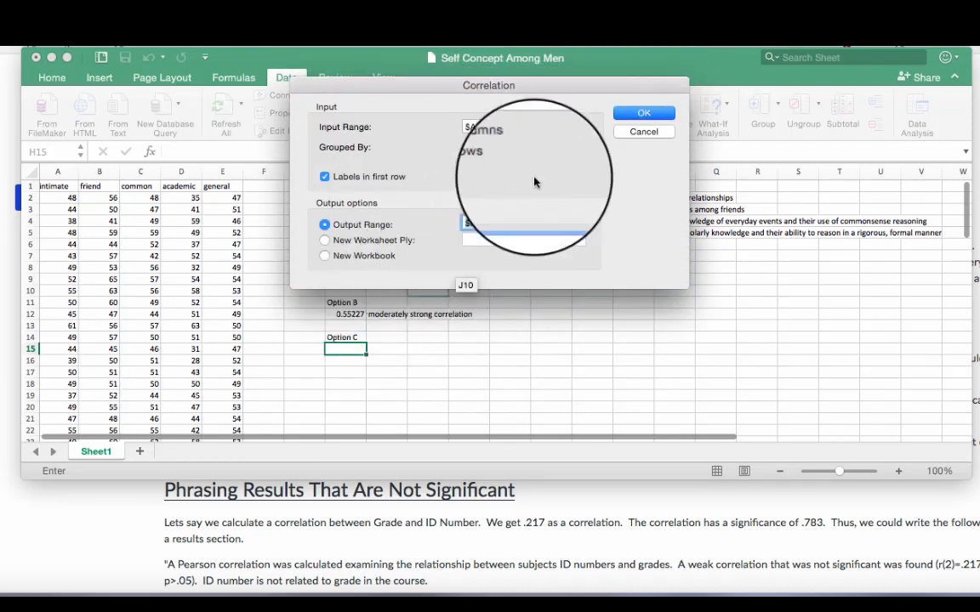
{"action": "left_click", "coordinate": [643, 113]}
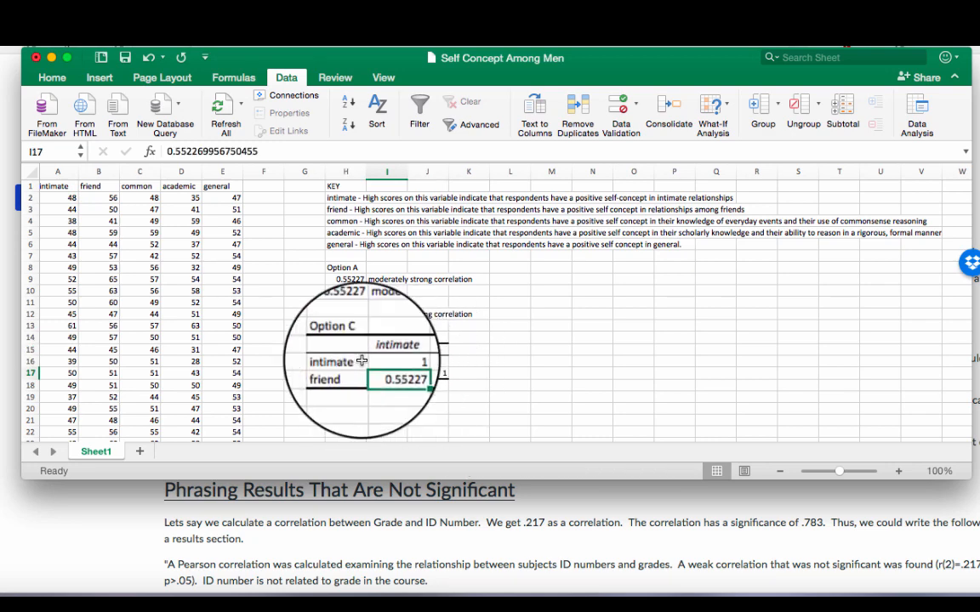
Fill the 0.55227 results in H9, H12 and the Option C table with yellow.
{"action": "left_click", "coordinate": [51, 76]}
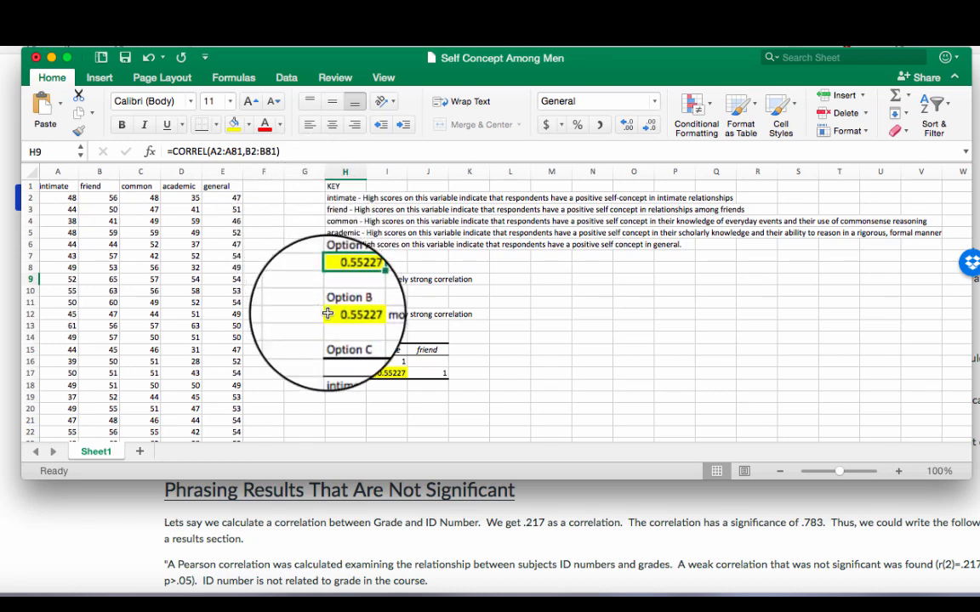
{"action": "scroll", "scroll_direction": "down", "scroll_amount": 3}
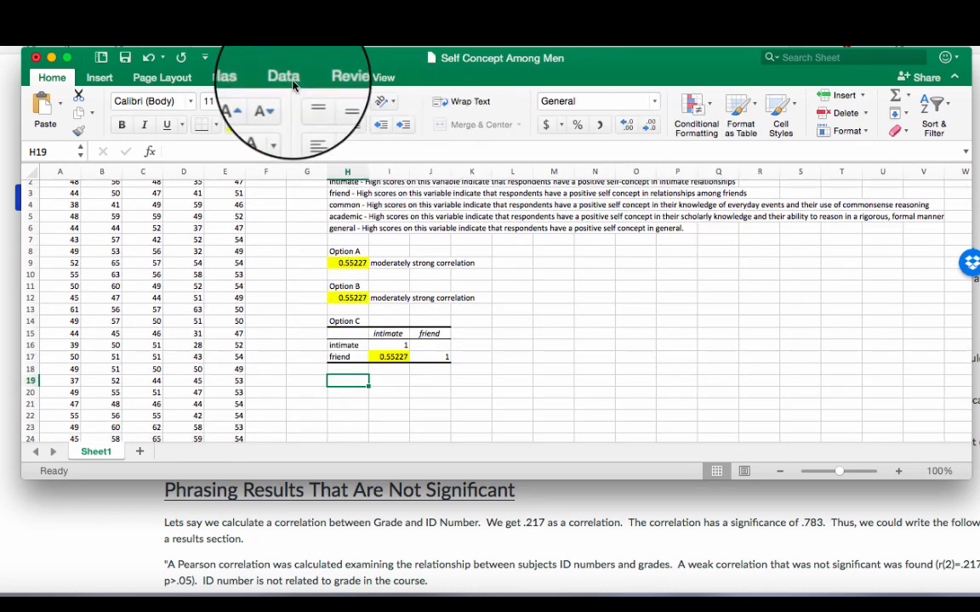
Run Data Analysis Correlation on $A$1:$E$81 with labels, output at $H$19, for all five variables.
{"action": "left_click", "coordinate": [286, 76]}
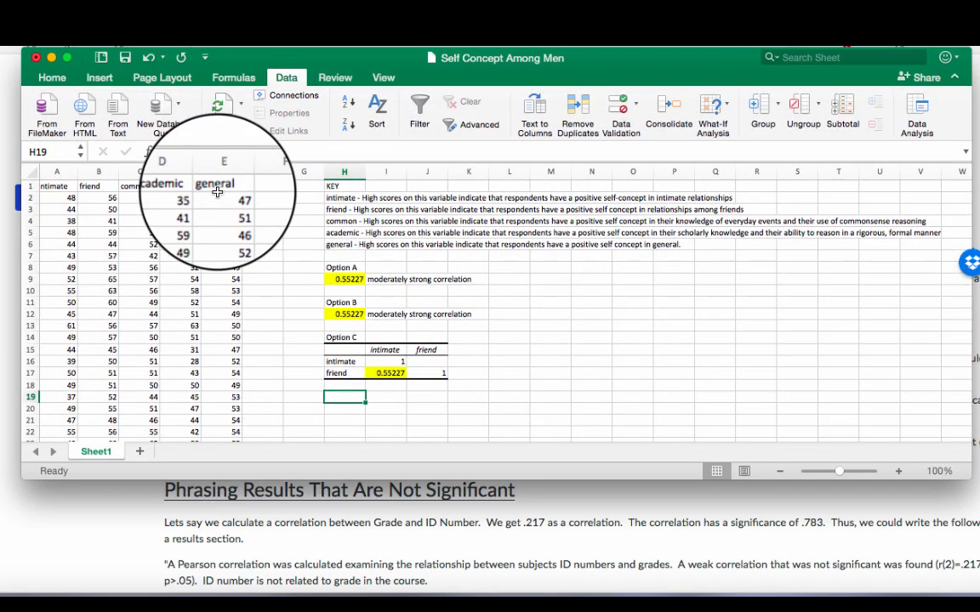
{"action": "left_click", "coordinate": [915, 116]}
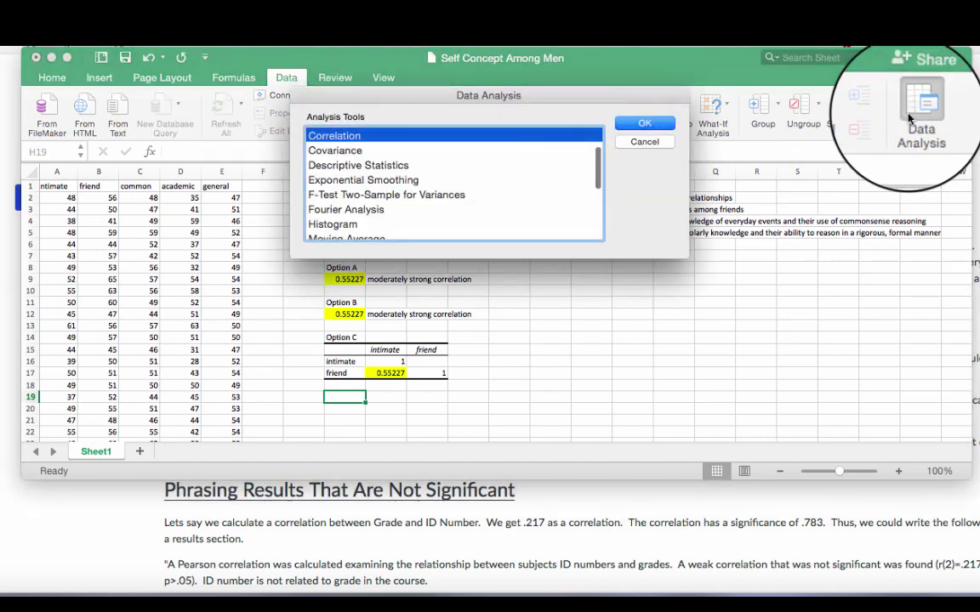
{"action": "mouse_move", "coordinate": [631, 124]}
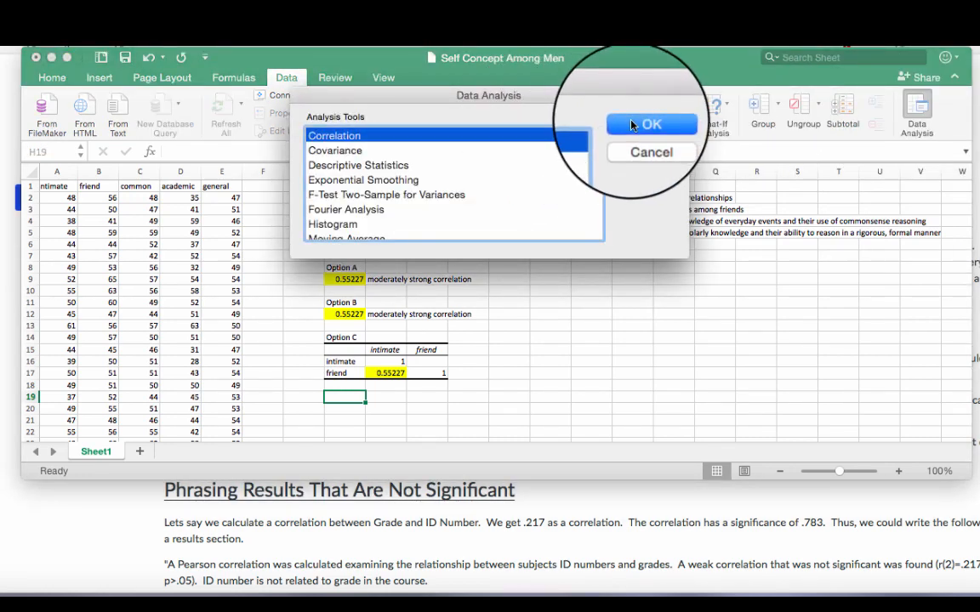
{"action": "left_click", "coordinate": [652, 125]}
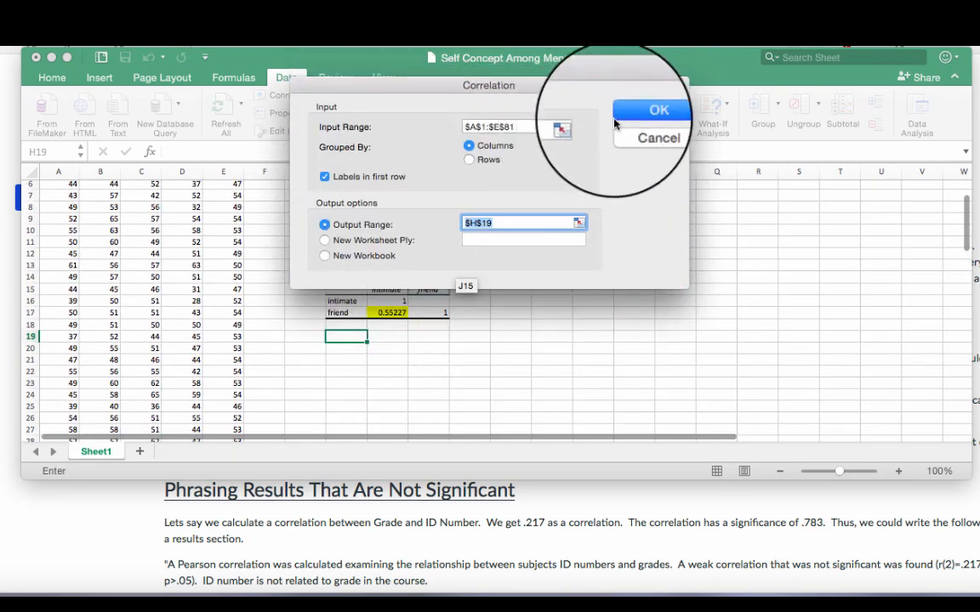
{"action": "left_click", "coordinate": [659, 109]}
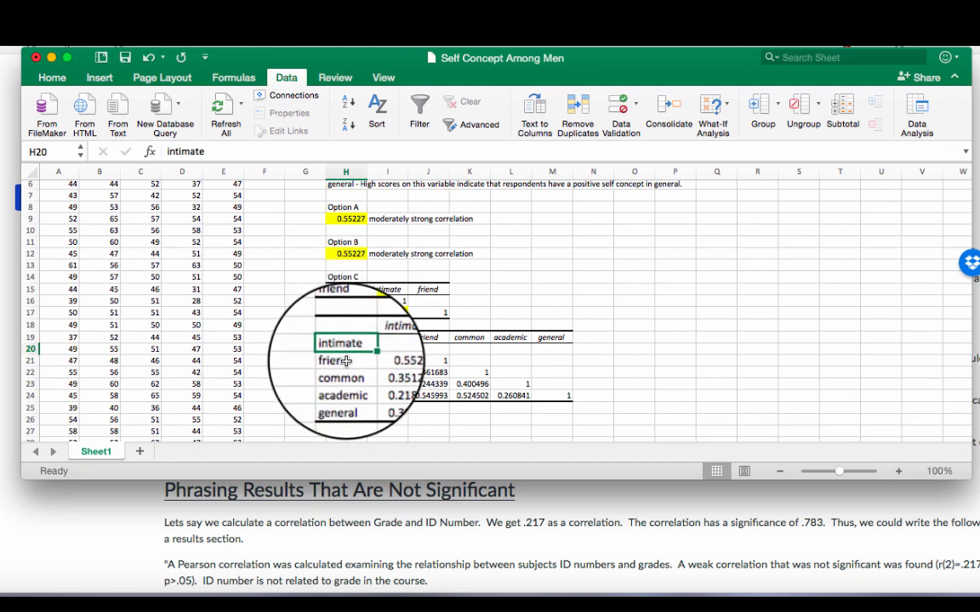
Fill the intimate–friend, friend–common and 0.524502 common–general coefficients in the matrix with yellow.
{"action": "left_click", "coordinate": [386, 360]}
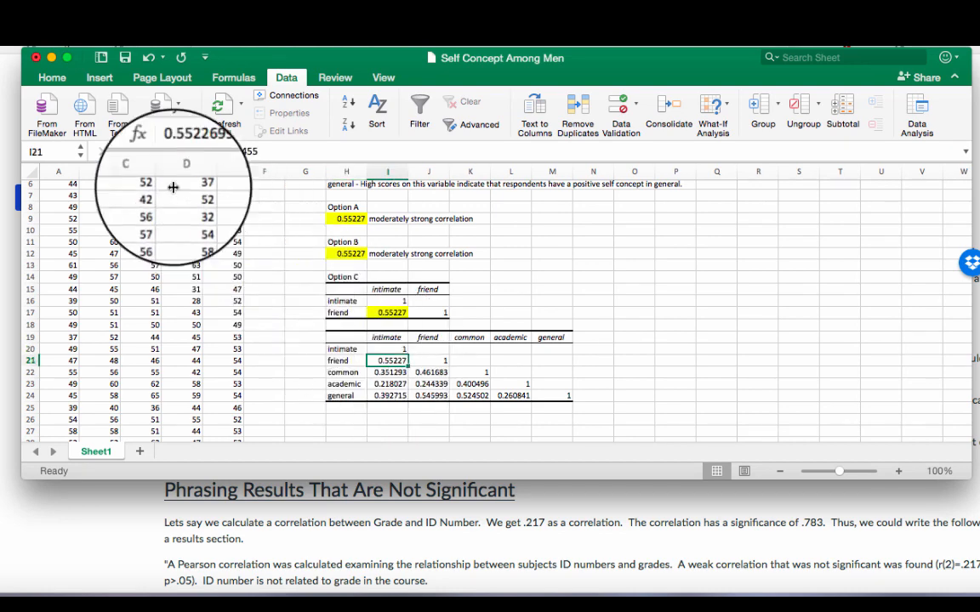
{"action": "left_click", "coordinate": [51, 78]}
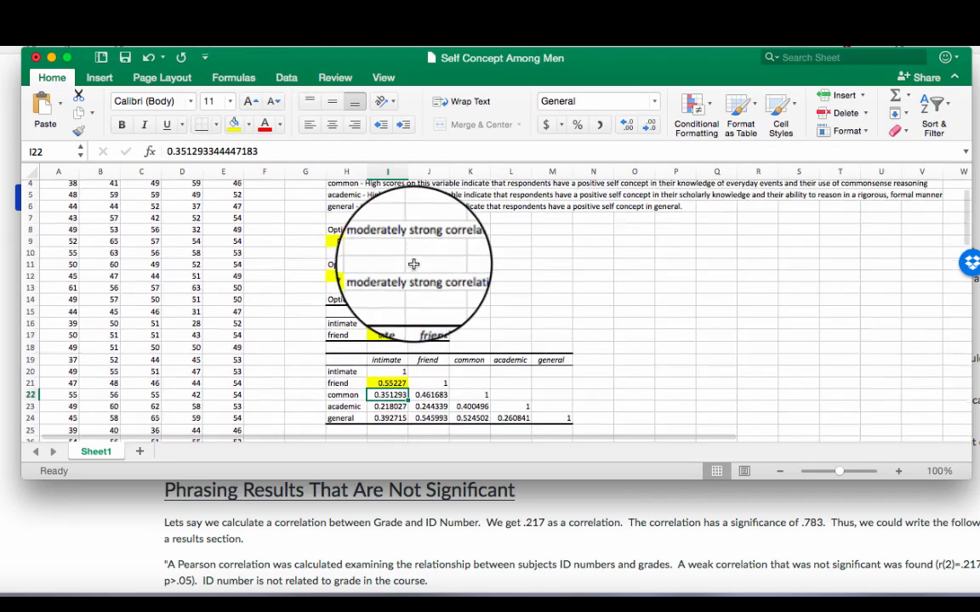
{"action": "scroll", "scroll_direction": "up", "scroll_amount": 3}
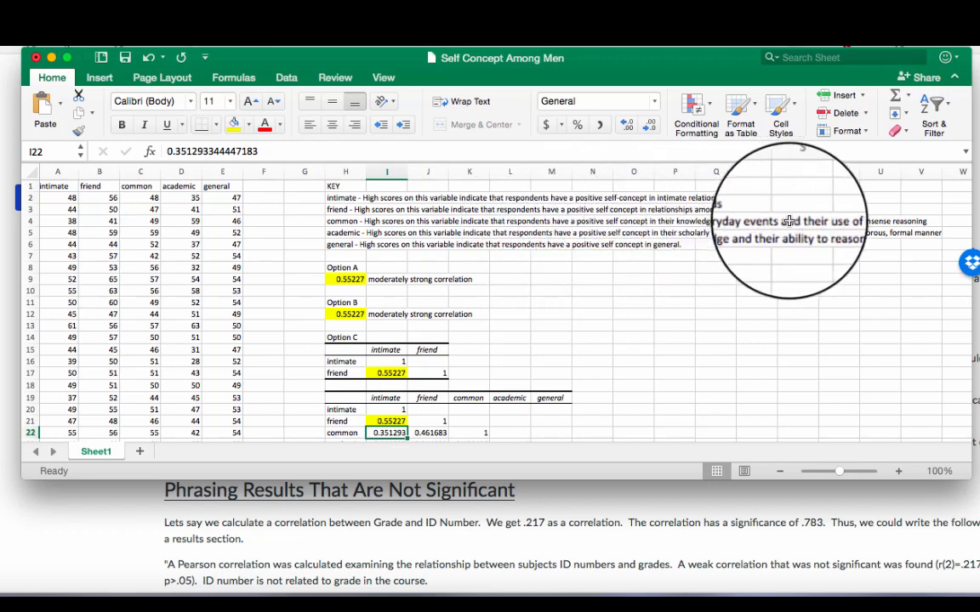
{"action": "scroll", "scroll_direction": "down", "scroll_amount": 3}
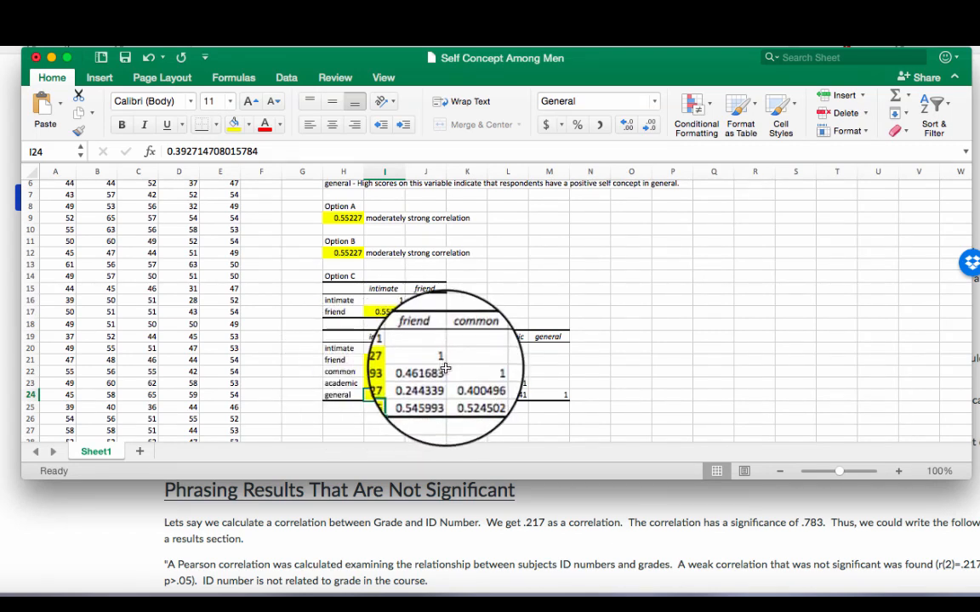
{"action": "left_click", "coordinate": [425, 370]}
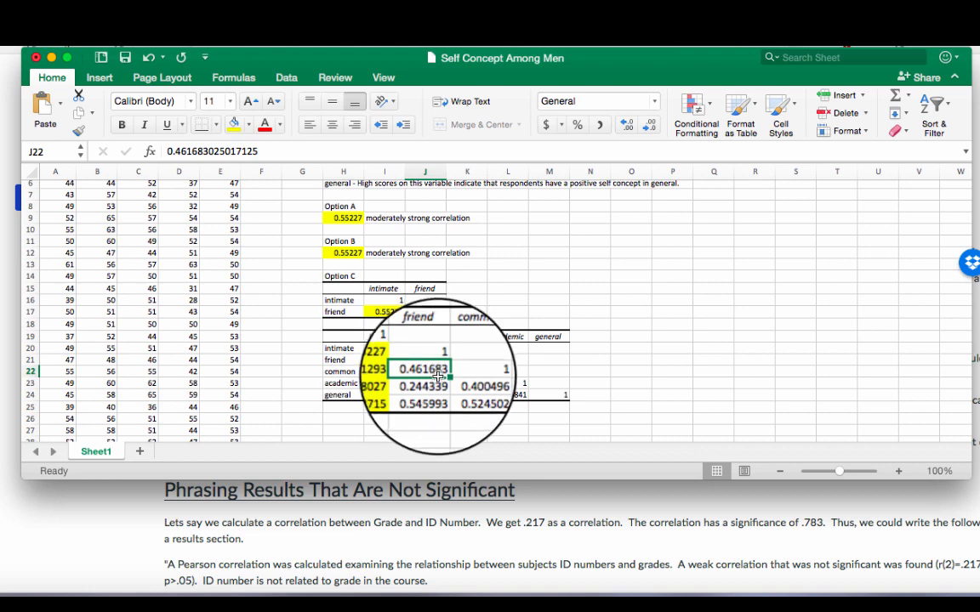
{"action": "left_click", "coordinate": [468, 394]}
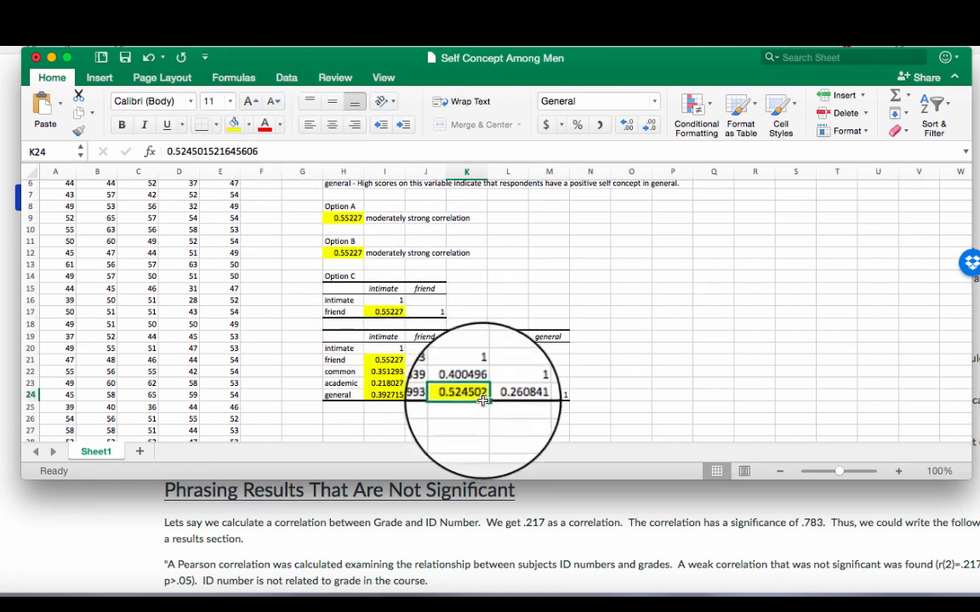
{"action": "left_click", "coordinate": [425, 390]}
{"action": "type", "text": "CORRELATION"}
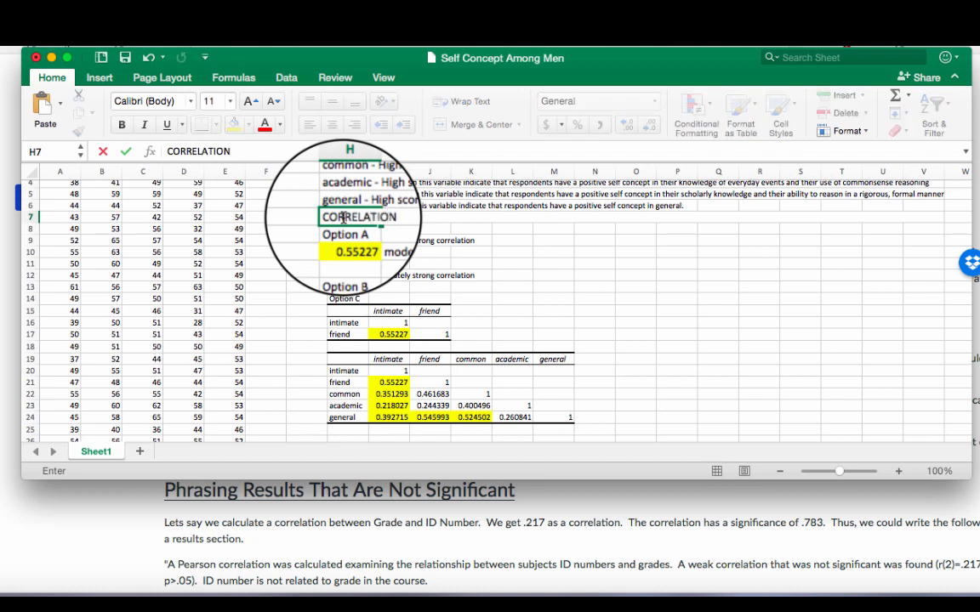
Complete 'CORRELATION VALUE' in H7 and add a 'CORRELATION SIGNIFICANCE' heading in column P.
{"action": "type", "text": "VALUE"}
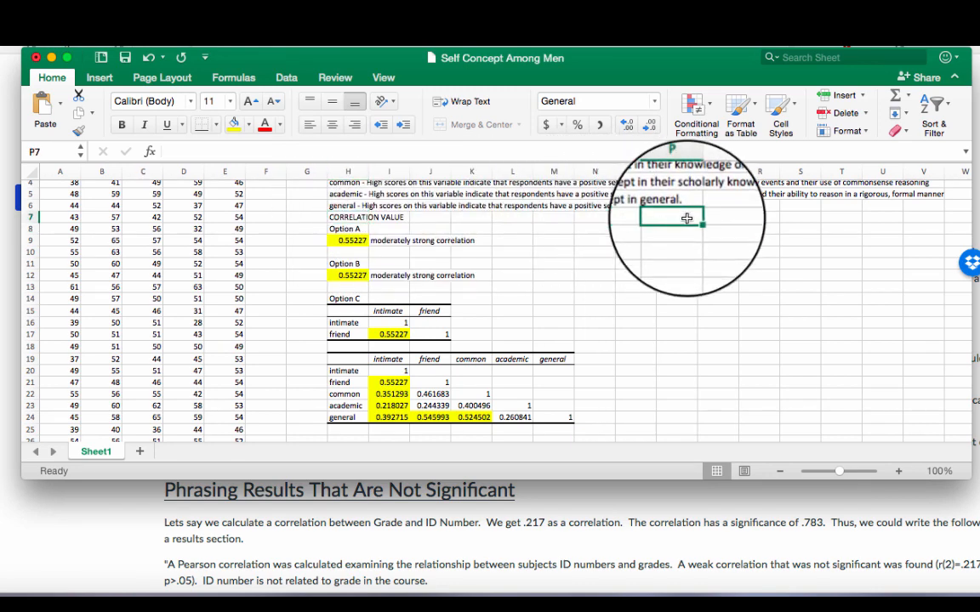
{"action": "type", "text": "CORRE"}
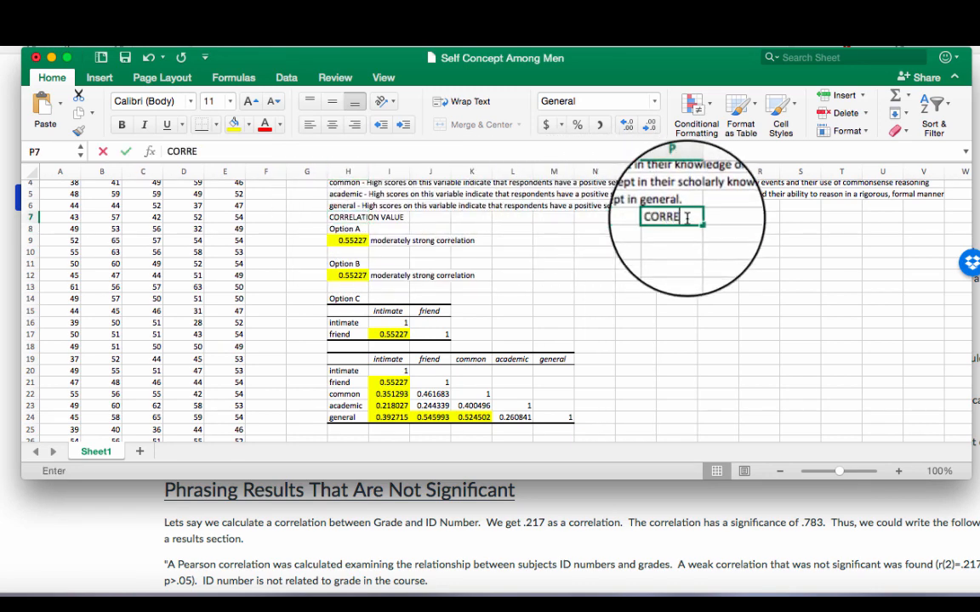
{"action": "type", "text": "LATION SIGNI"}
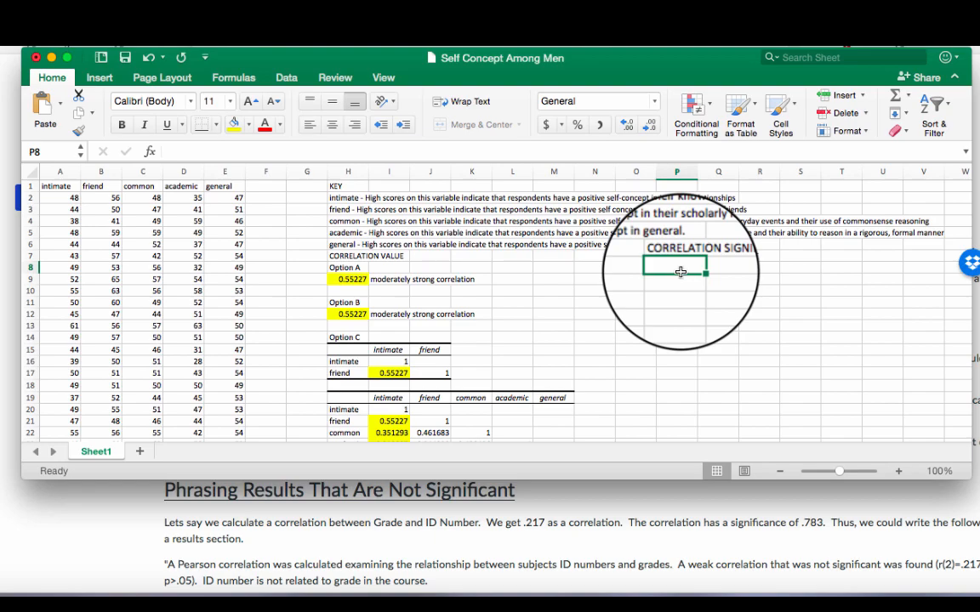
{"action": "scroll", "scroll_direction": "down", "scroll_amount": 3}
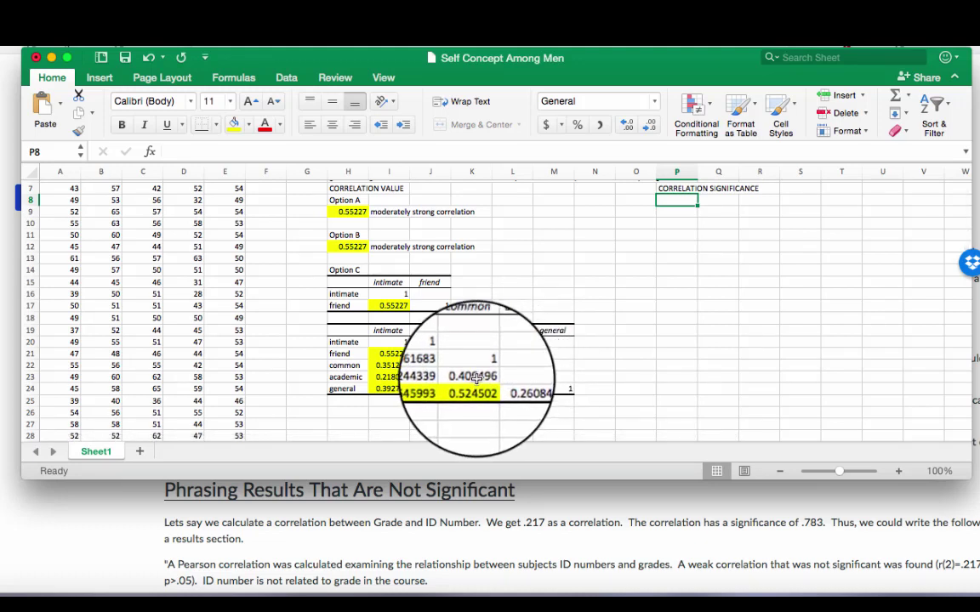
{"action": "left_click", "coordinate": [472, 376]}
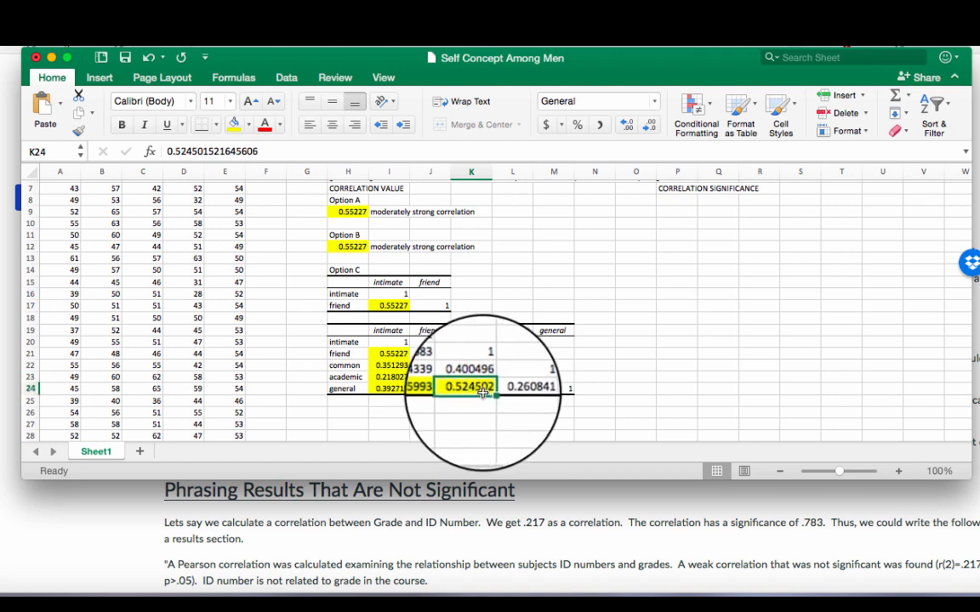
{"action": "mouse_move", "coordinate": [480, 395]}
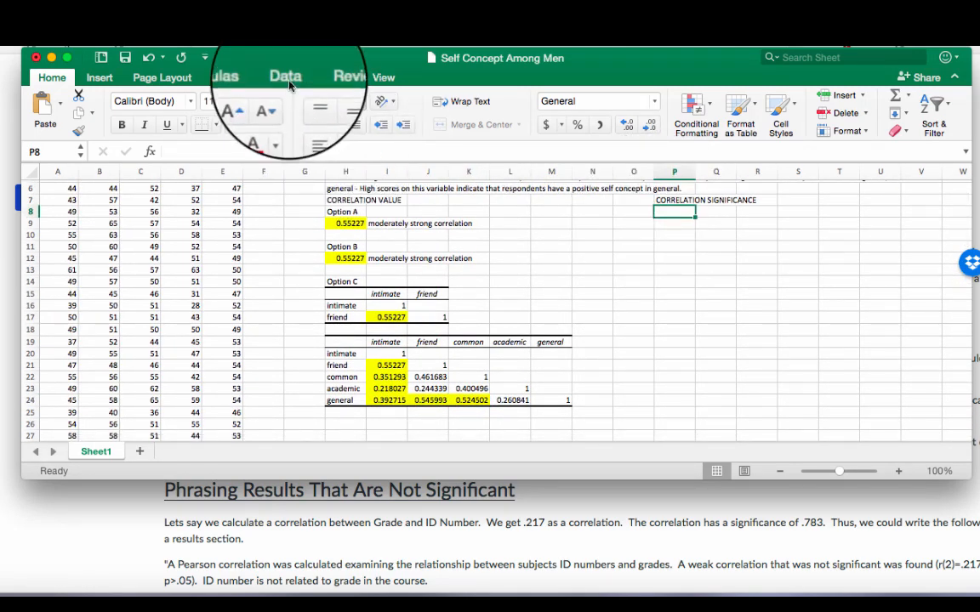
Choose Regression with Y $C$1:$C$81, X $E$1:$E$81, labels ticked, output at $P$8.
{"action": "left_click", "coordinate": [915, 119]}
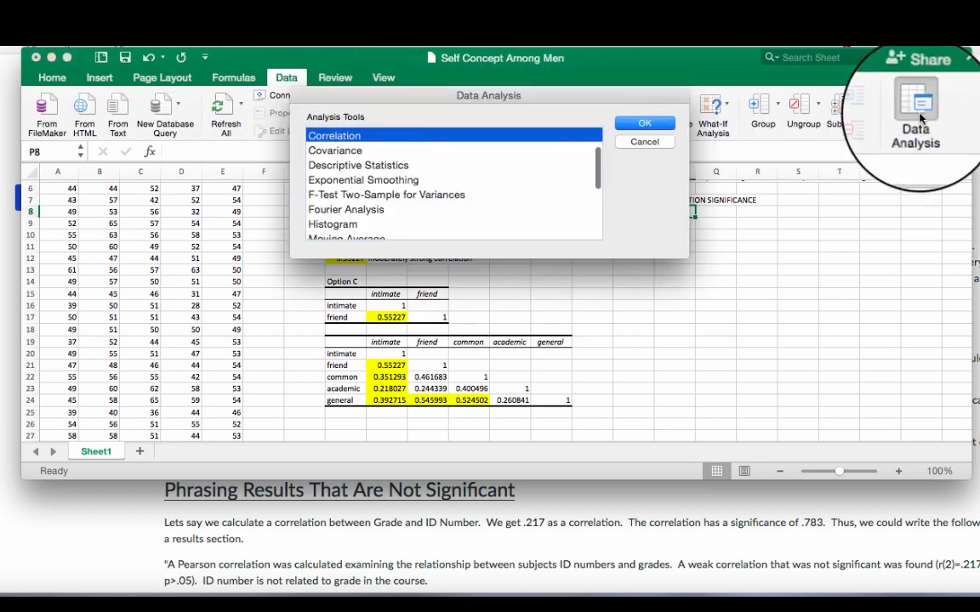
{"action": "scroll", "scroll_direction": "down", "scroll_amount": 3}
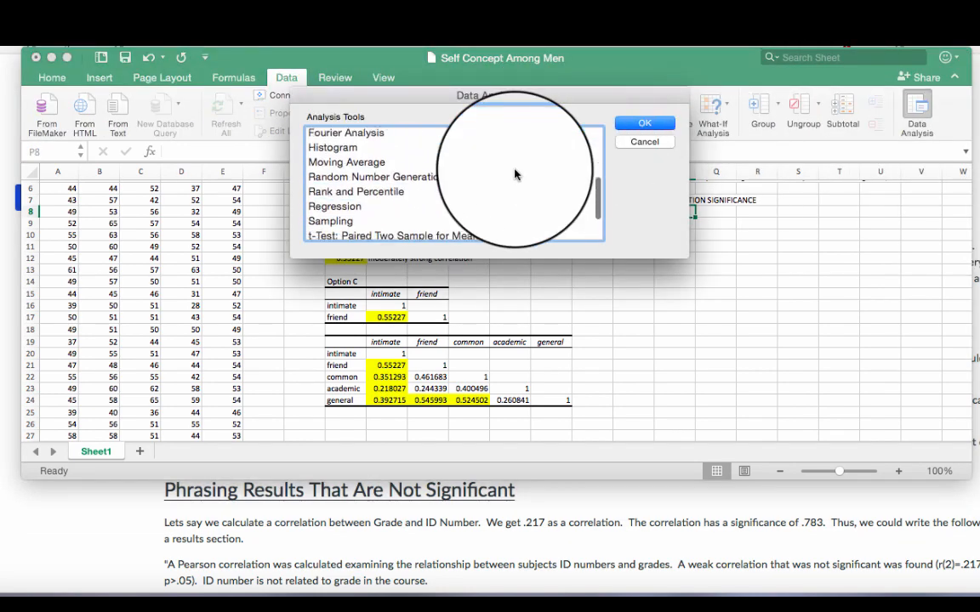
{"action": "left_click", "coordinate": [333, 199]}
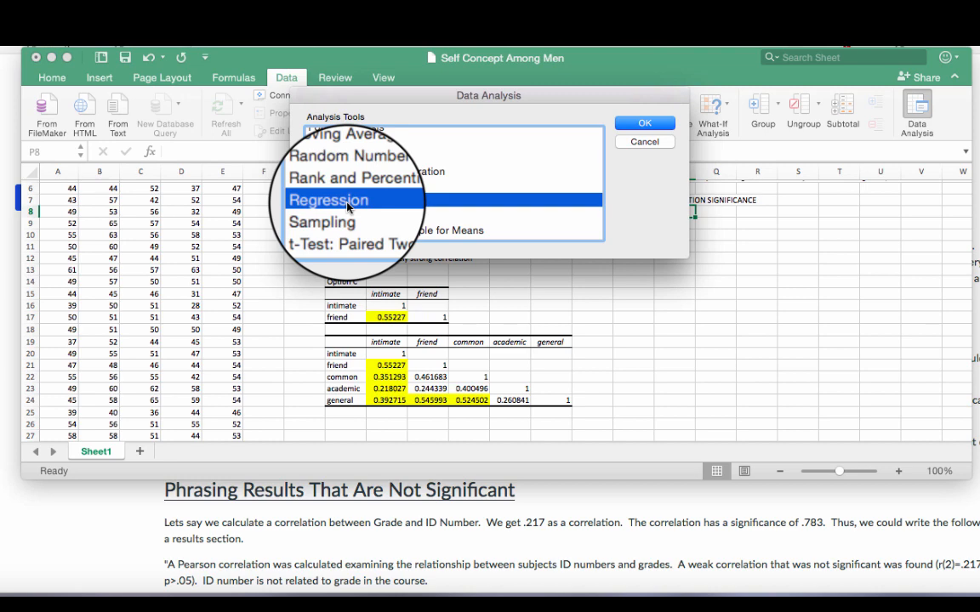
{"action": "left_click", "coordinate": [643, 123]}
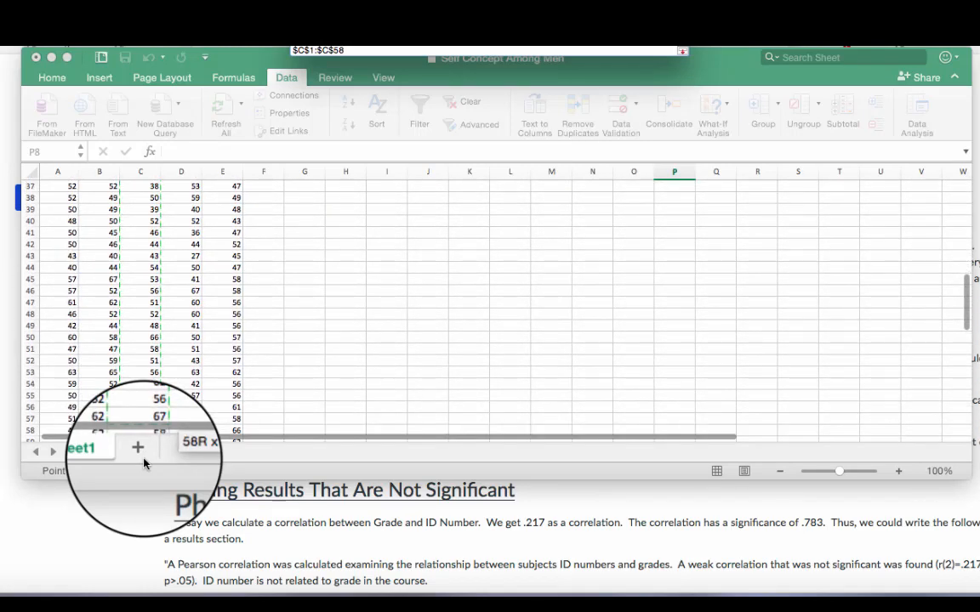
{"action": "scroll", "scroll_direction": "down", "scroll_amount": 3}
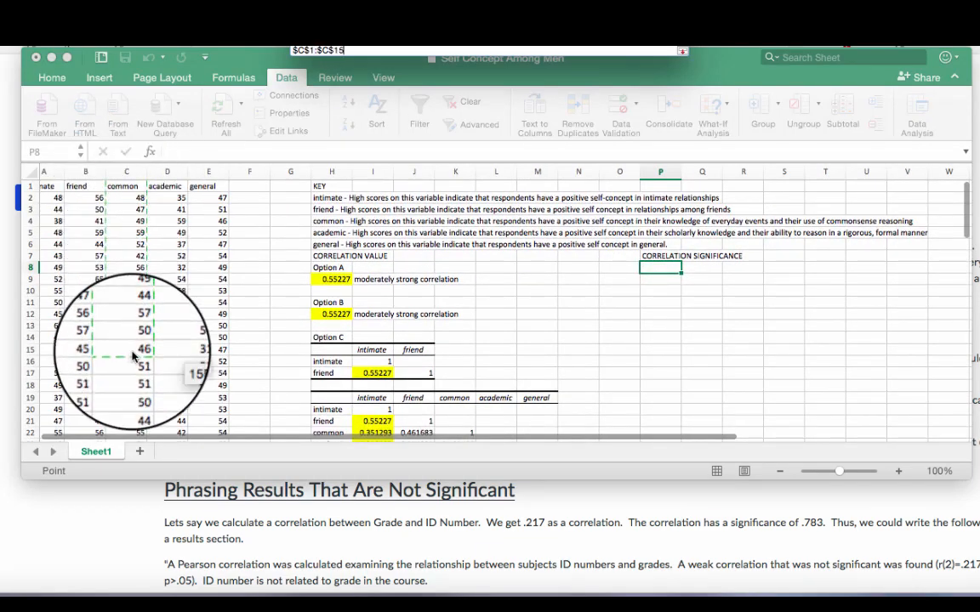
{"action": "scroll", "scroll_direction": "down", "scroll_amount": 3}
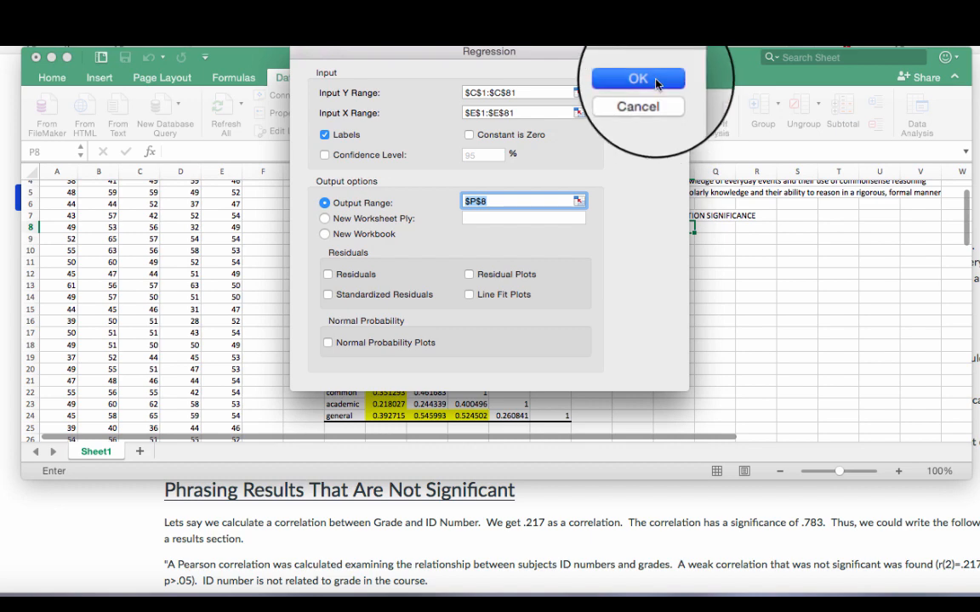
Write the regression output under the significance heading and select the general predictor's 5.92E-07 p-value for yellow fill.
{"action": "left_click", "coordinate": [636, 79]}
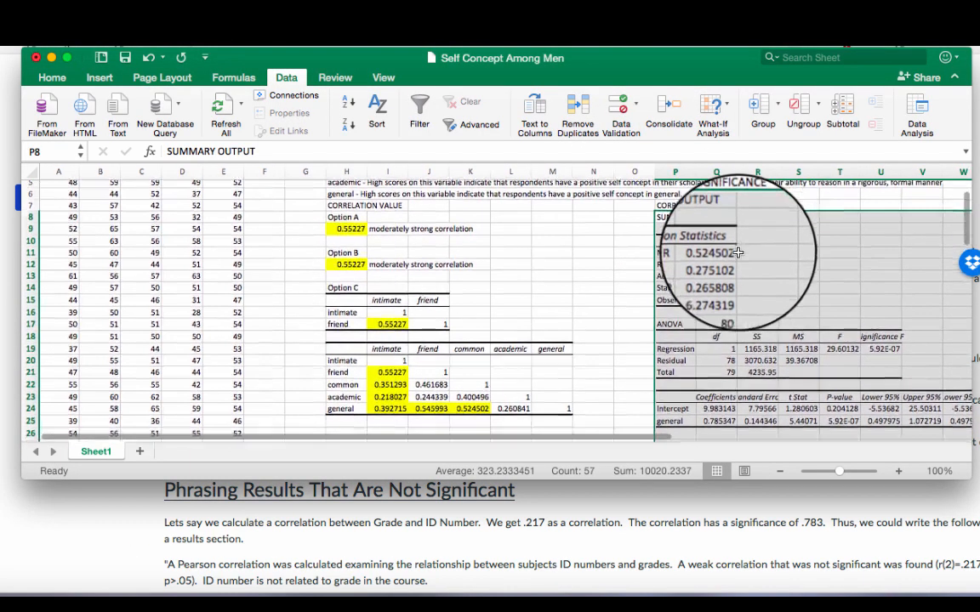
{"action": "scroll", "scroll_direction": "down", "scroll_amount": 3}
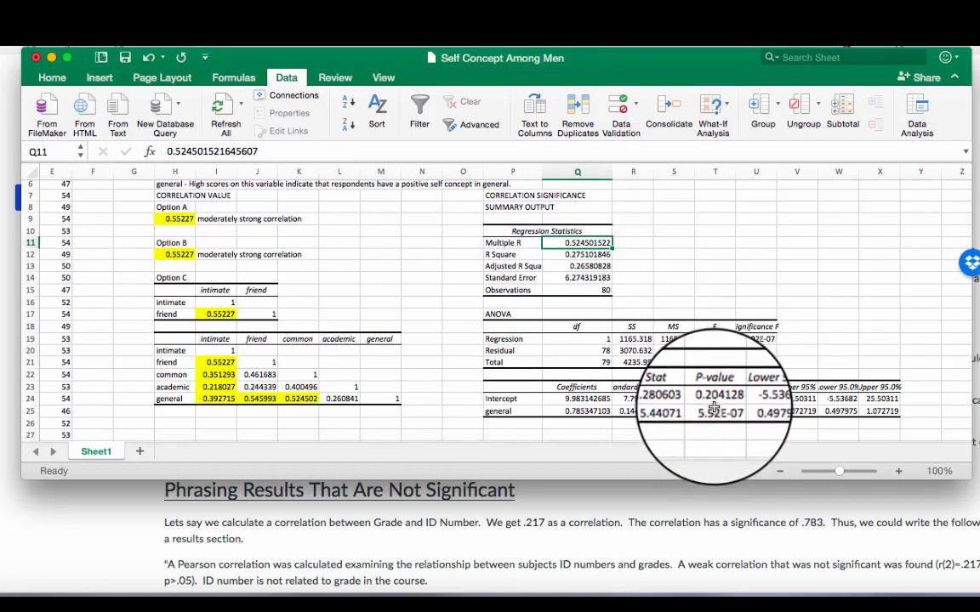
{"action": "left_click", "coordinate": [714, 412]}
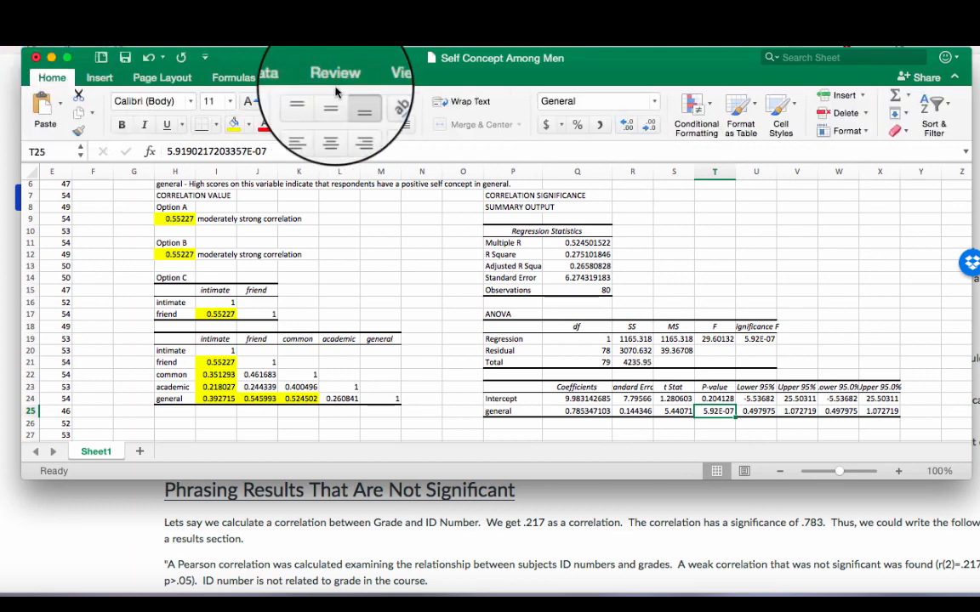
{"action": "left_click", "coordinate": [651, 102]}
{"action": "type", "text": "If less than"}
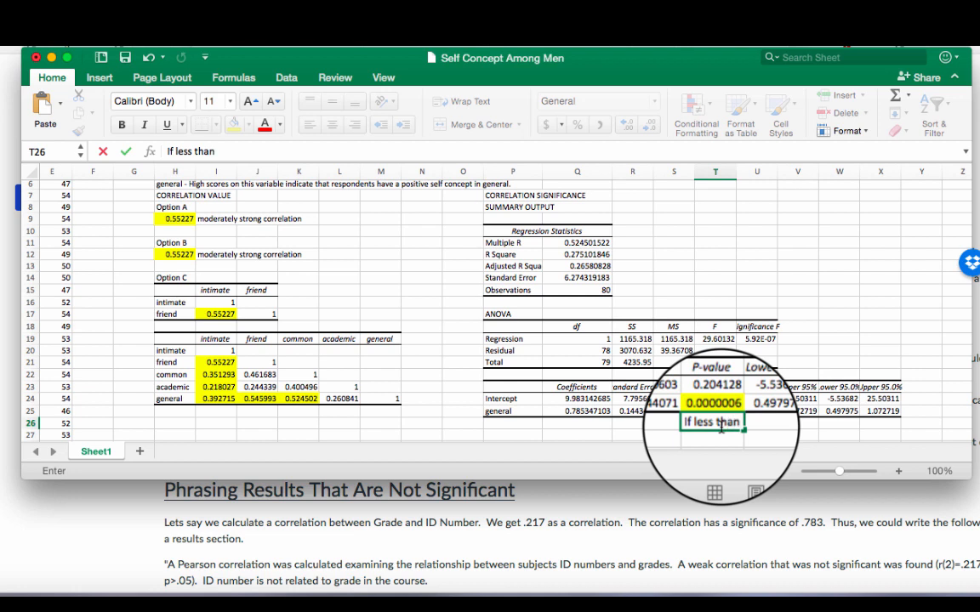
Type 'If less than .05, it is significant' below the p-value and fill the 0.524502 coefficient red.
{"action": "type", "text": ".05"}
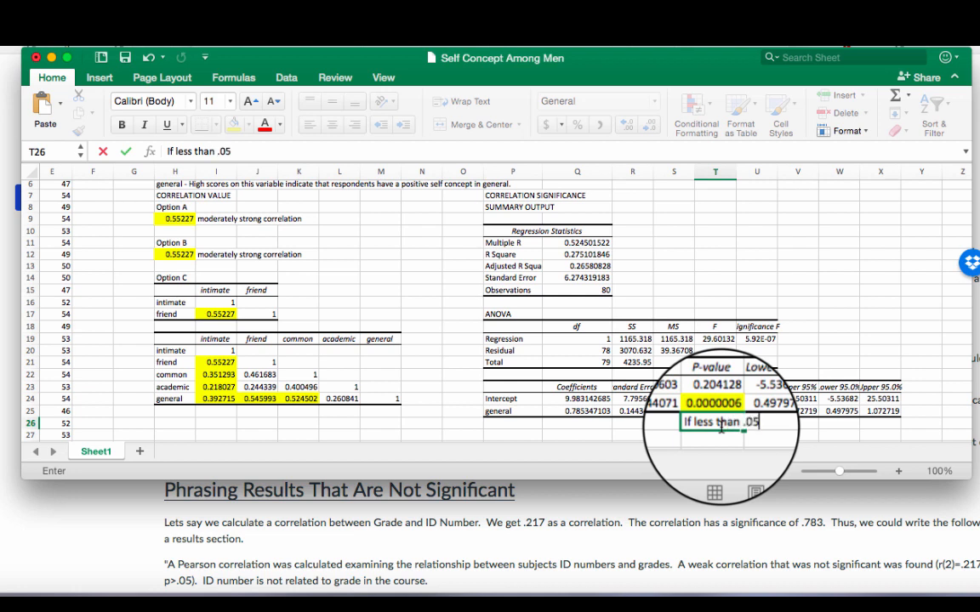
{"action": "type", "text": ", ther"}
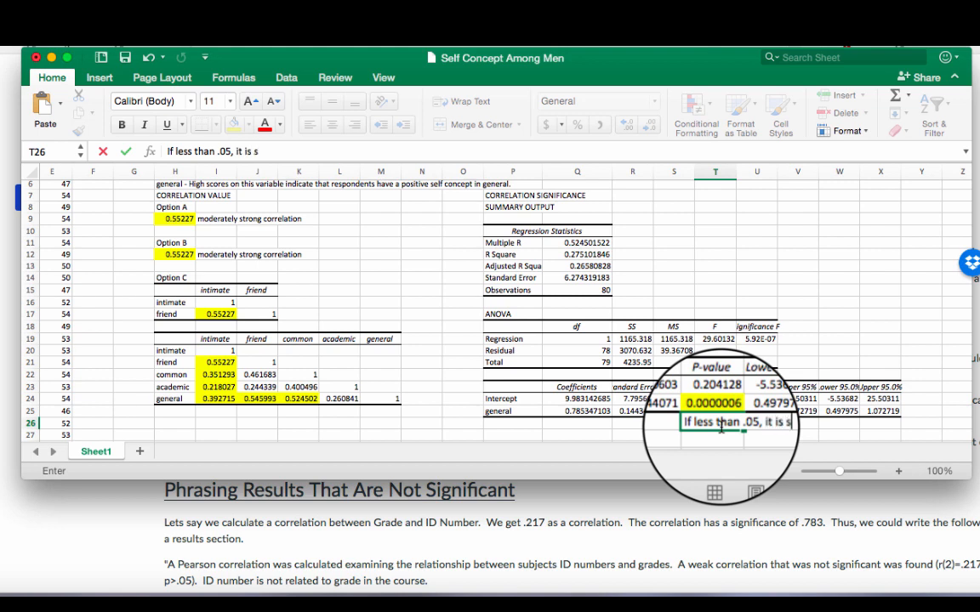
{"action": "type", "text": "ignificany"}
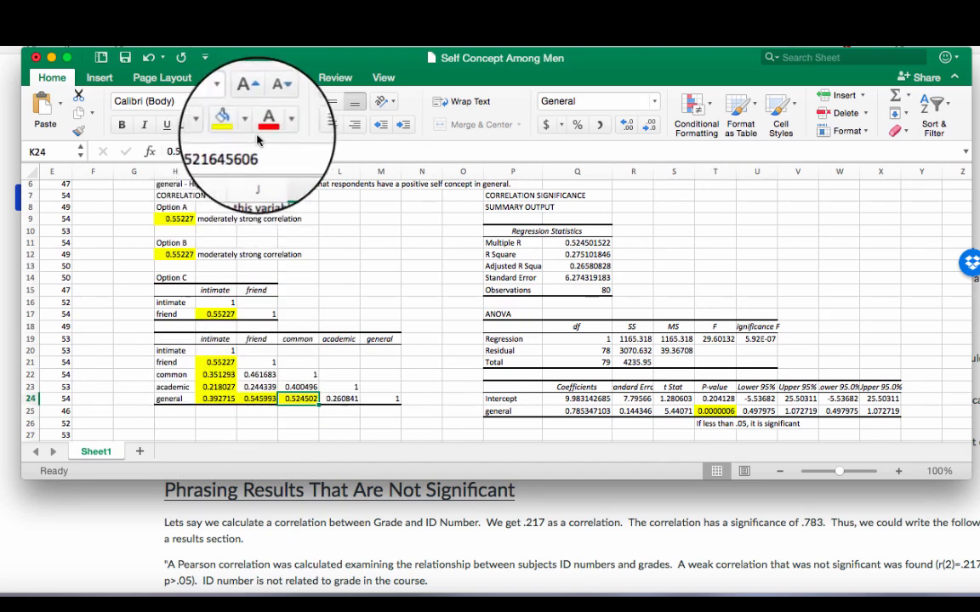
{"action": "left_click", "coordinate": [246, 125]}
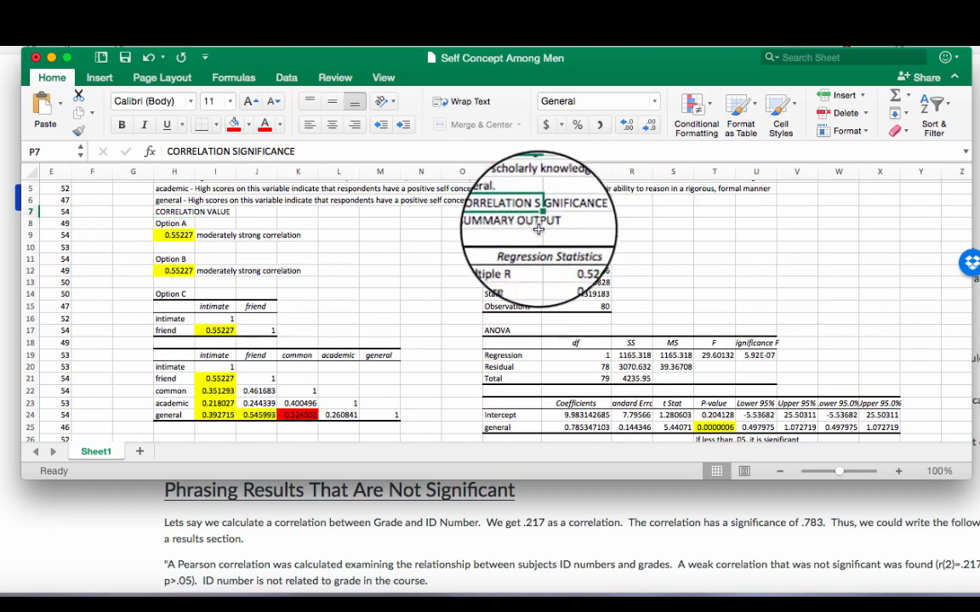
{"action": "scroll", "scroll_direction": "down", "scroll_amount": 3}
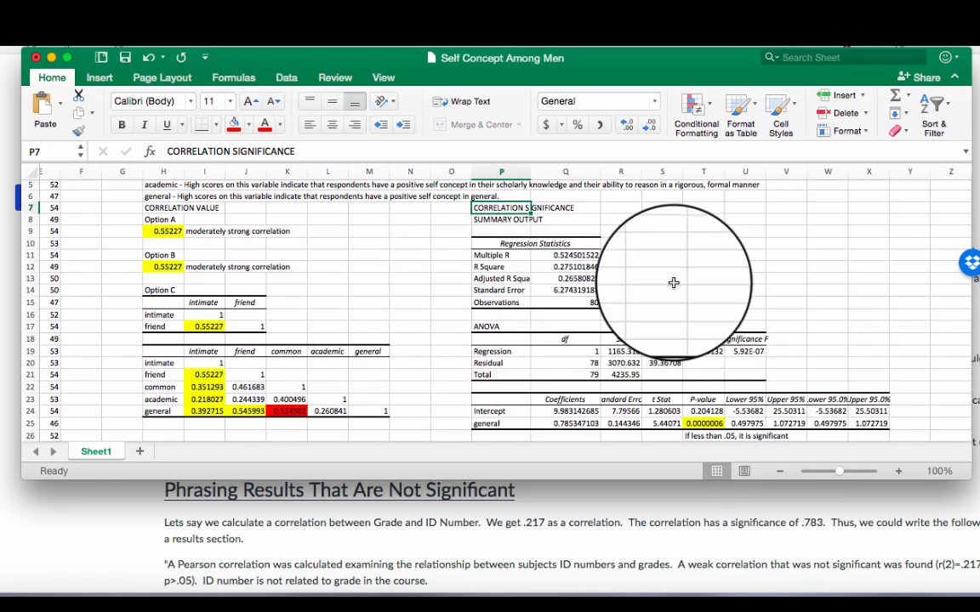
{"action": "mouse_move", "coordinate": [677, 323]}
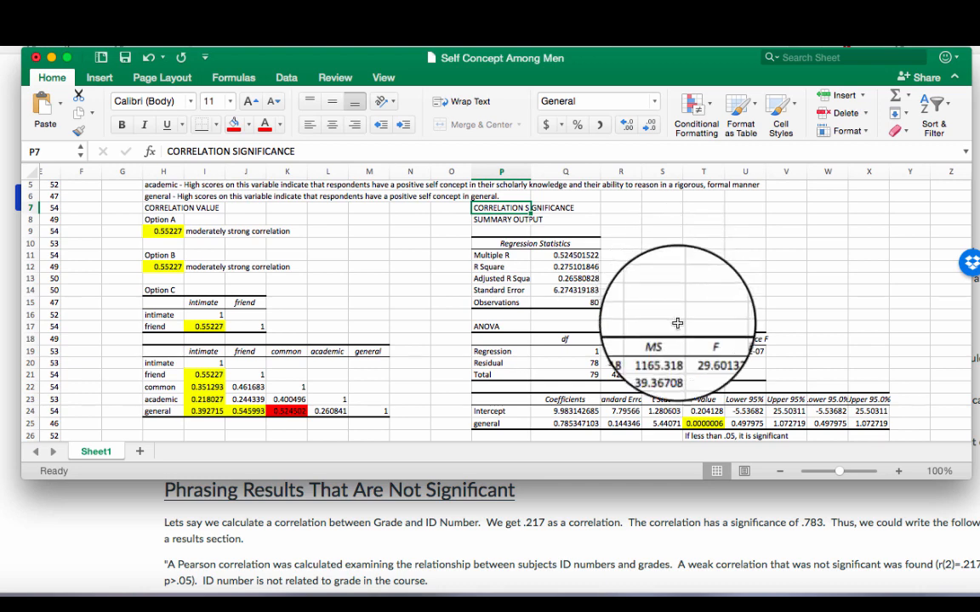